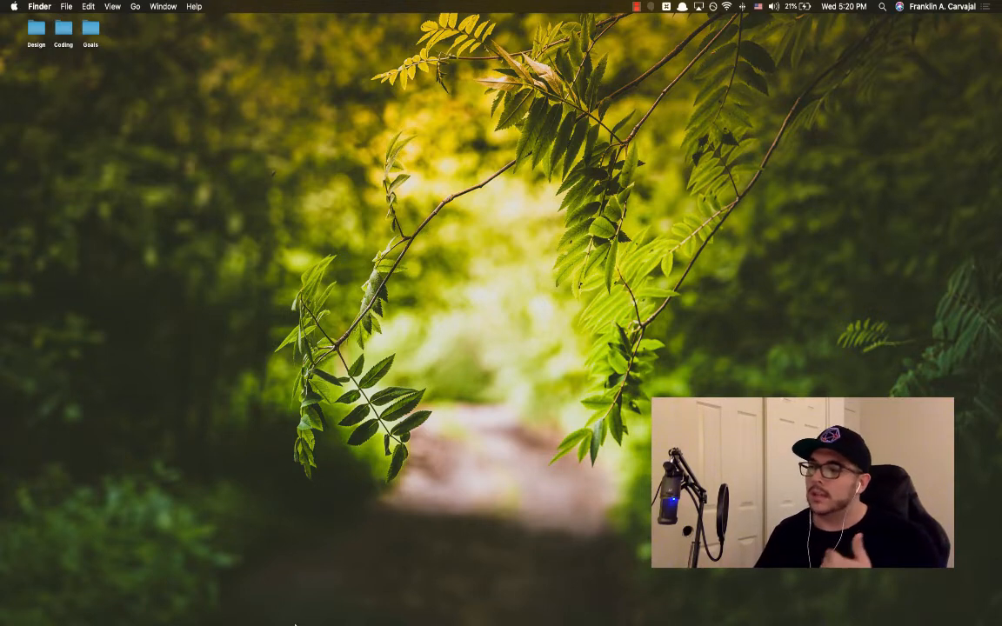
mouse_move(291, 613)
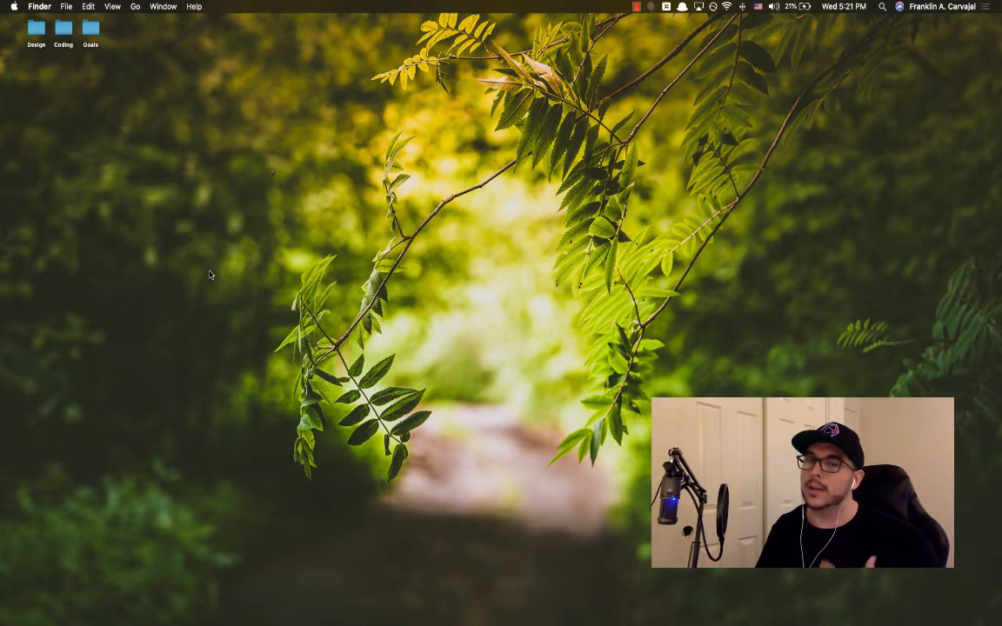
mouse_move(166, 371)
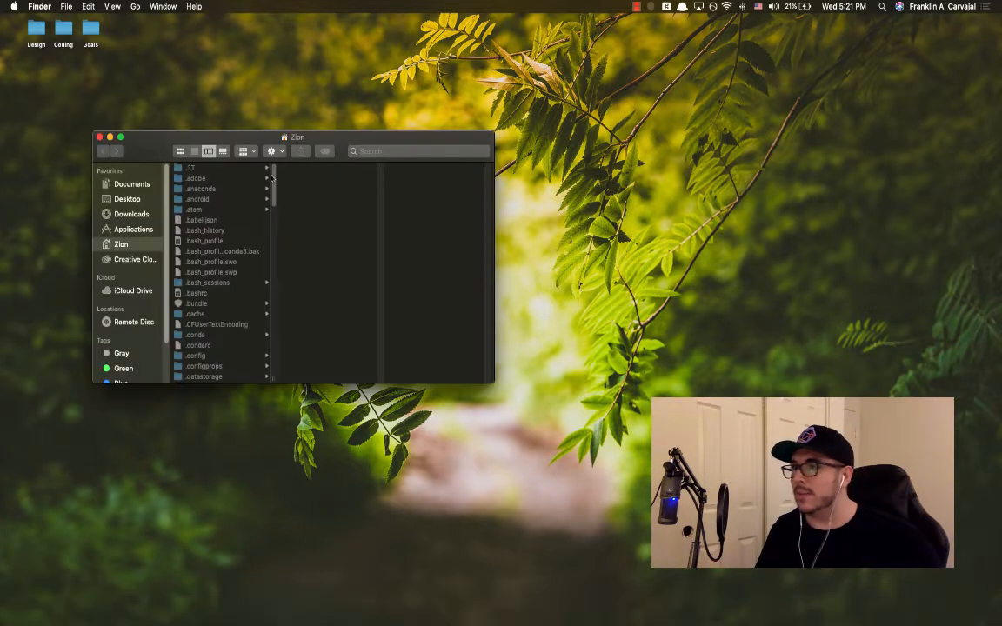
Step: Browse the Personal, Work and Zoom folders under Documents, then close the Finder window
left_click(131, 184)
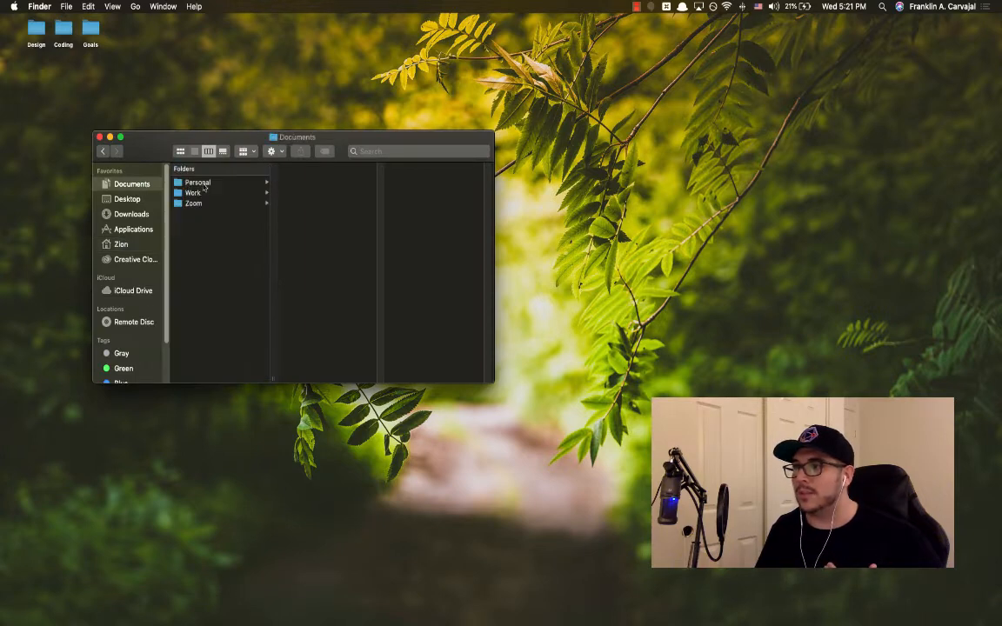
left_click(192, 192)
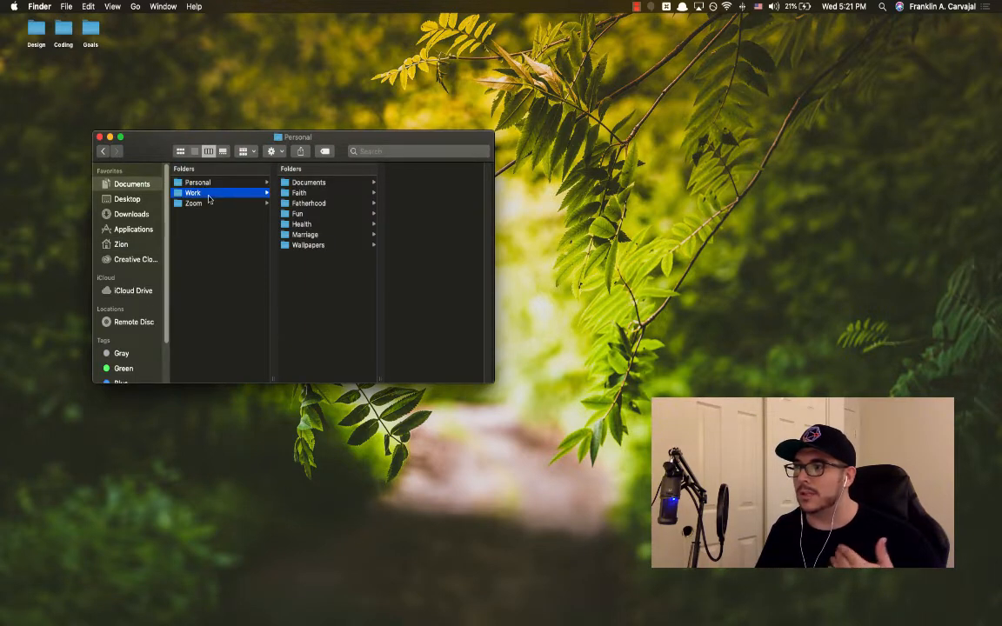
left_click(192, 192)
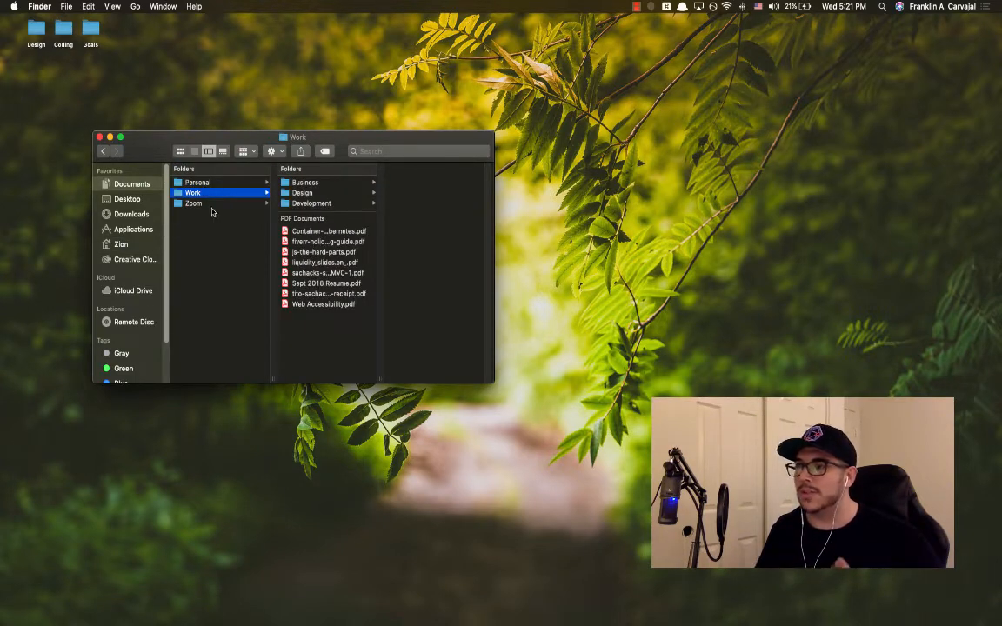
left_click(193, 203)
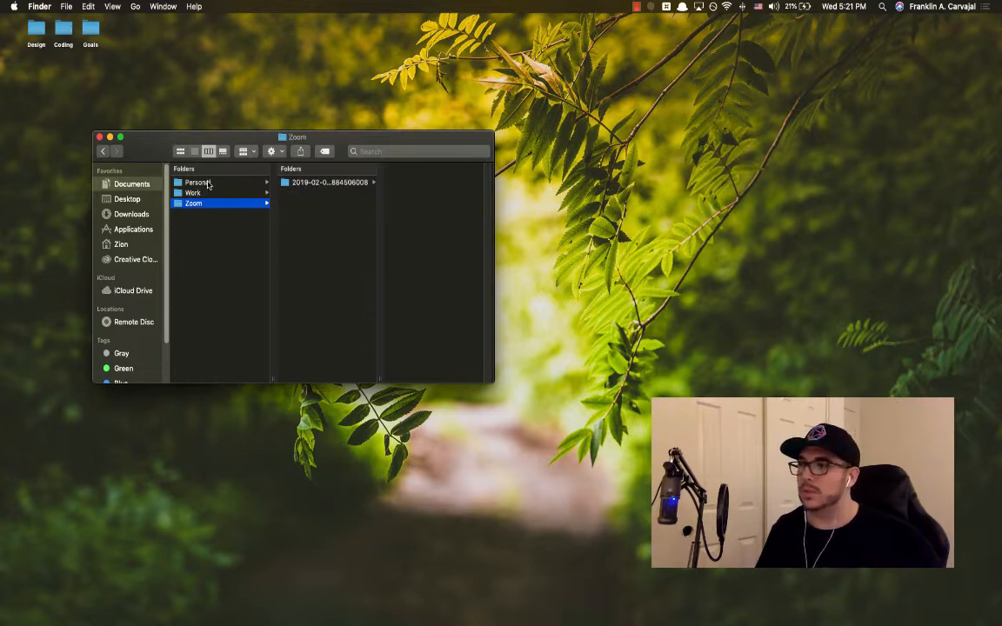
left_click(132, 184)
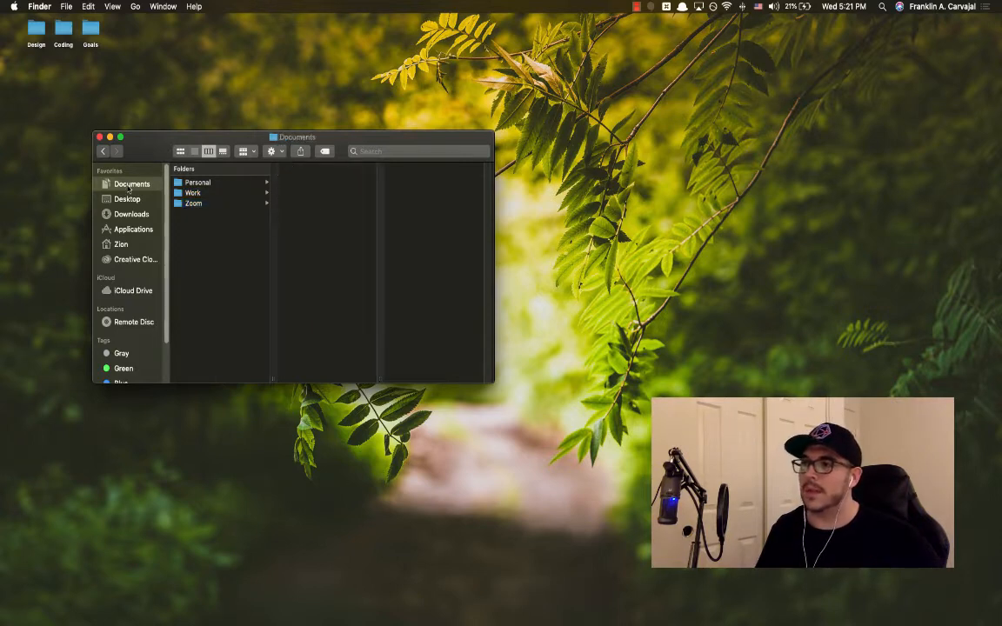
left_click(99, 136)
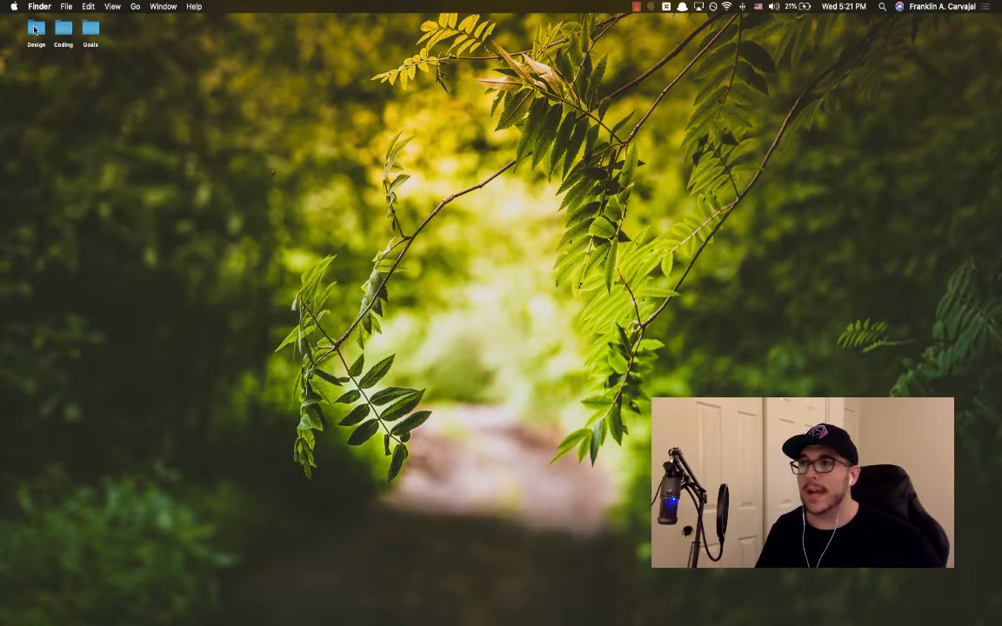
Step: Open the desktop Design folder and preview its Inspiration, Source and Develop subfolders
right_click(36, 28)
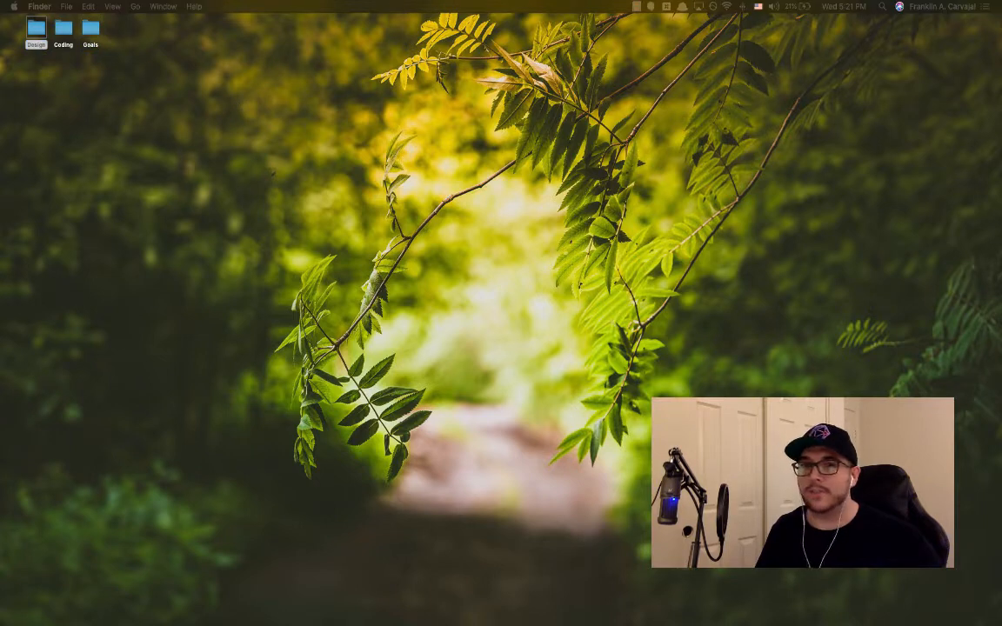
double_click(36, 29)
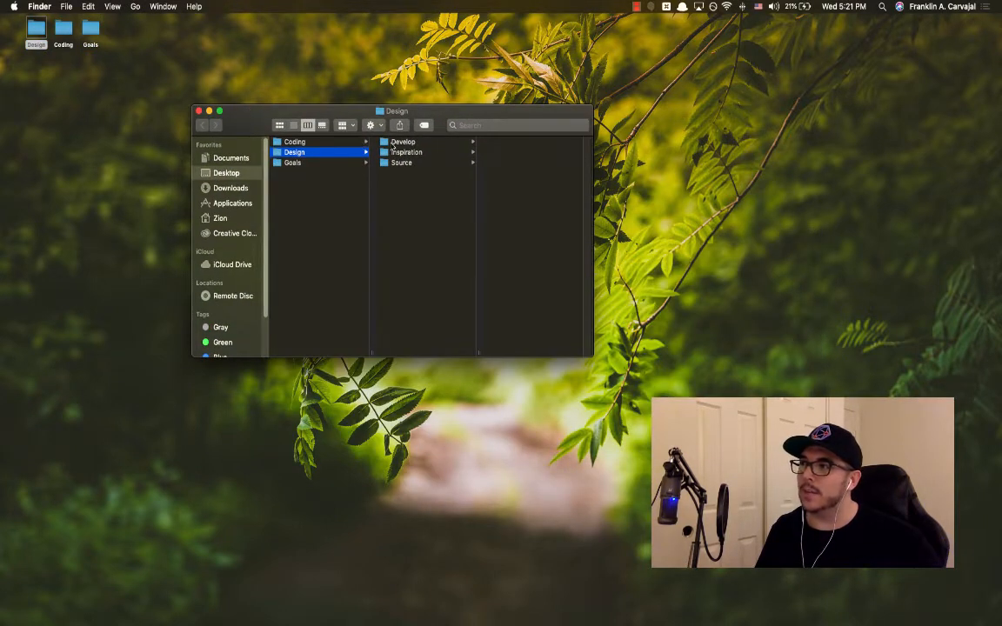
left_click(405, 151)
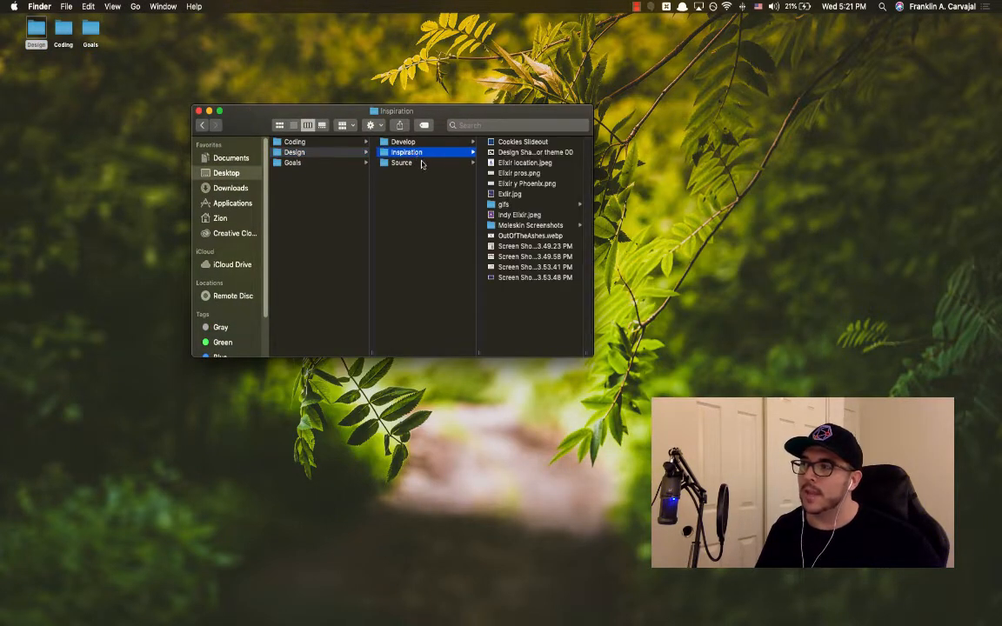
left_click(401, 163)
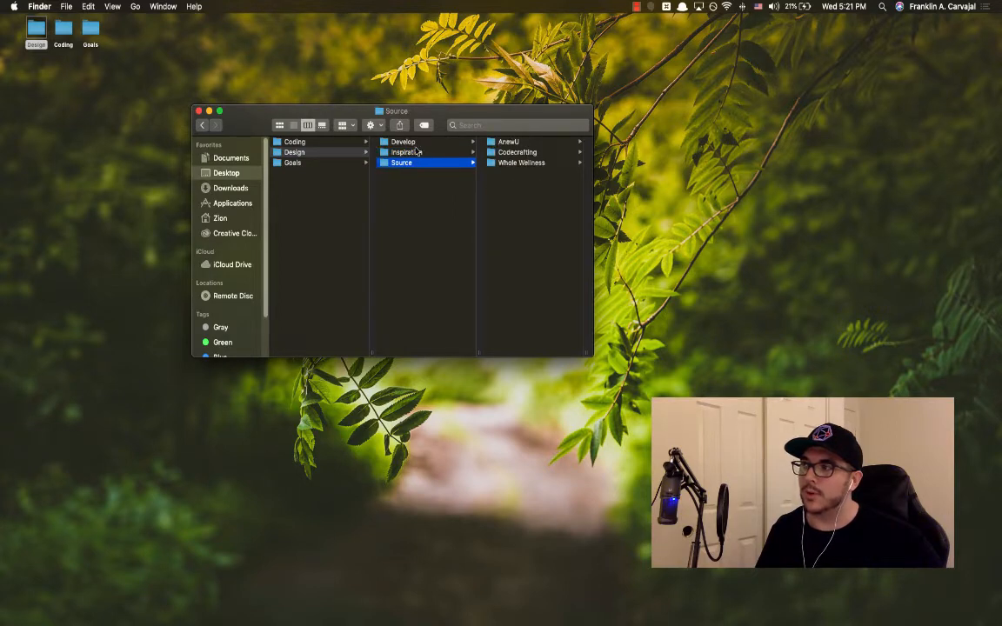
left_click(402, 142)
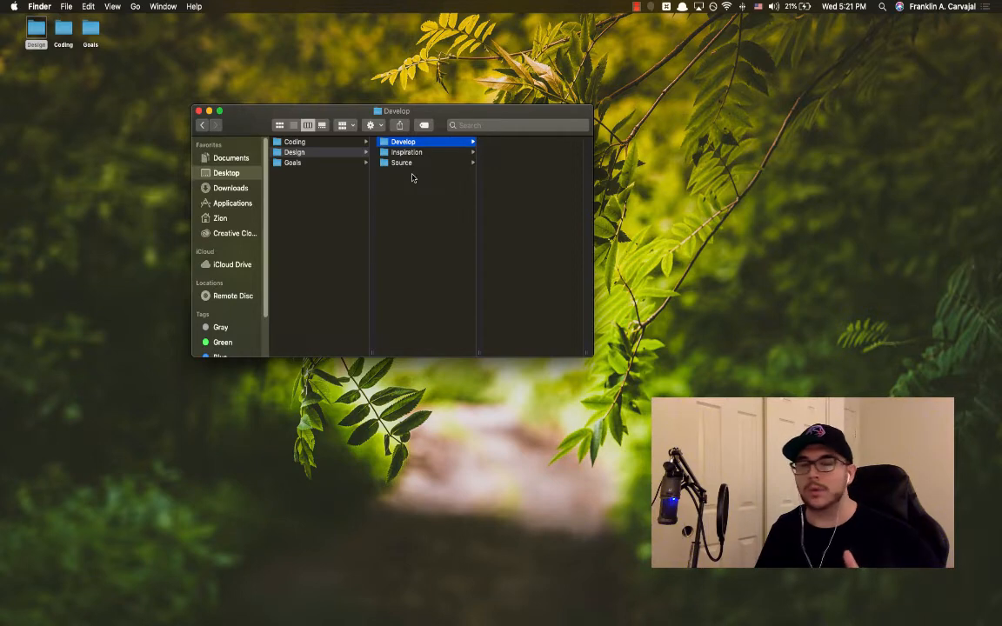
mouse_move(458, 147)
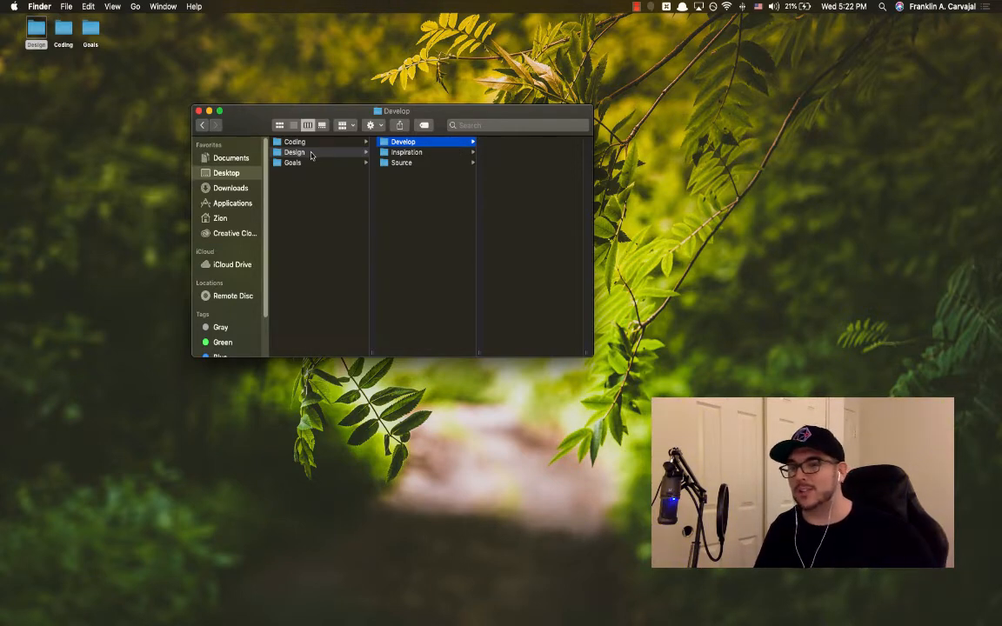
left_click(294, 152)
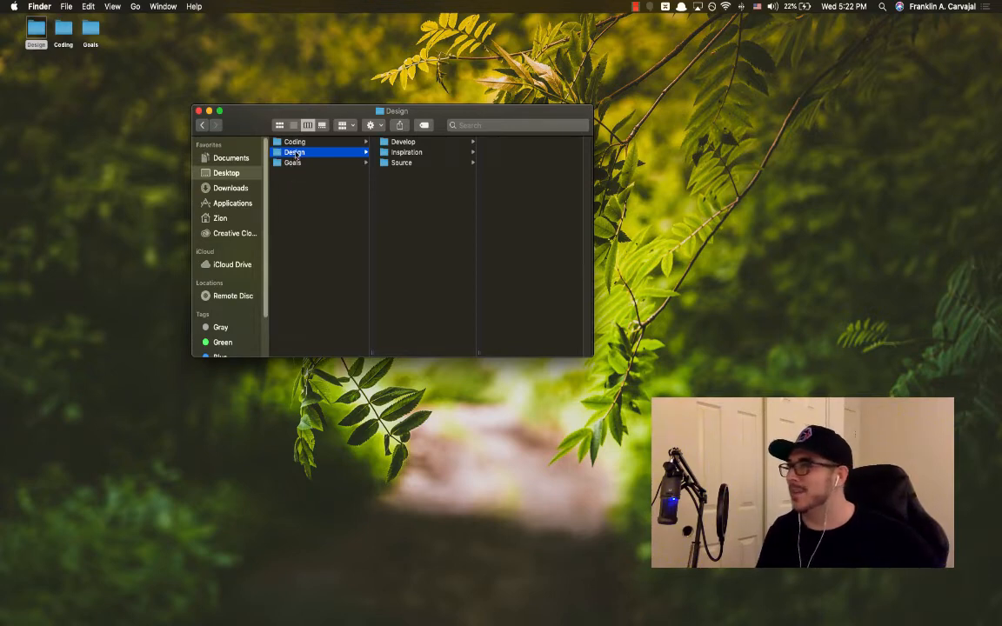
Step: Browse Coding's Demos, Learning and Fun, Priority, and Projects and Tools subfolders
left_click(294, 142)
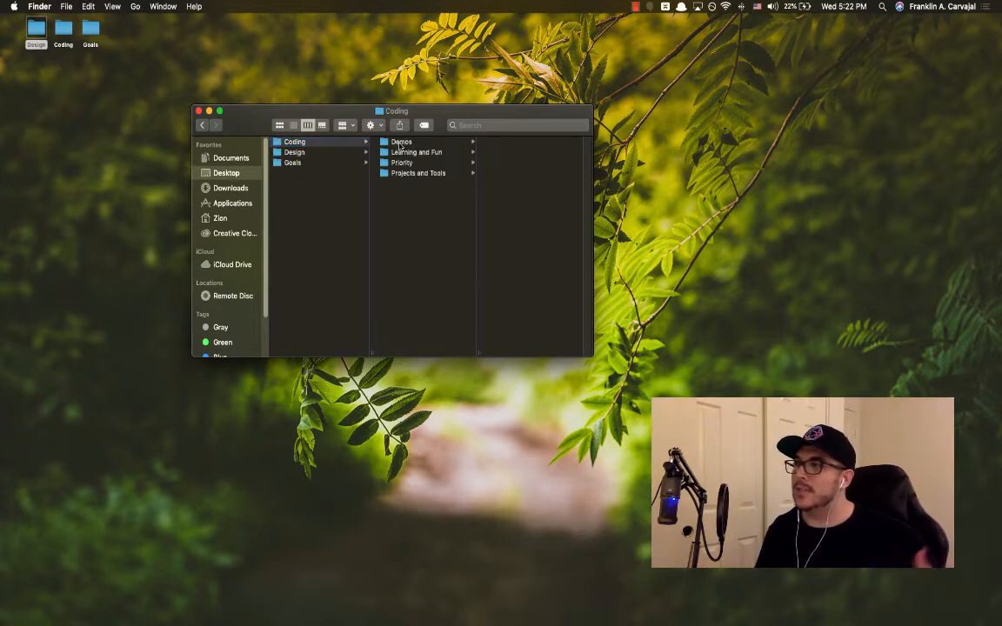
left_click(401, 142)
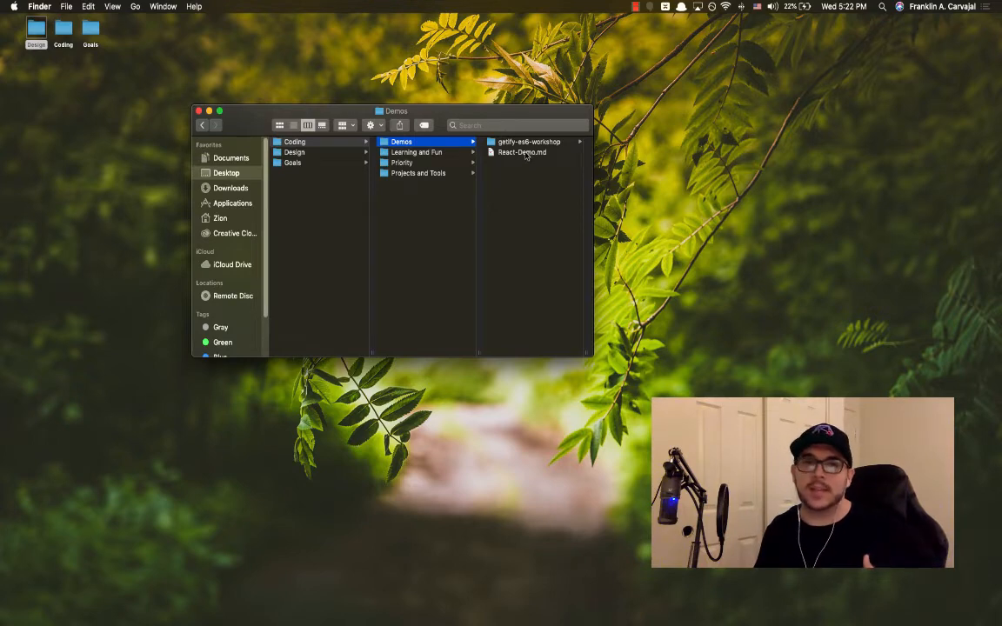
mouse_move(498, 165)
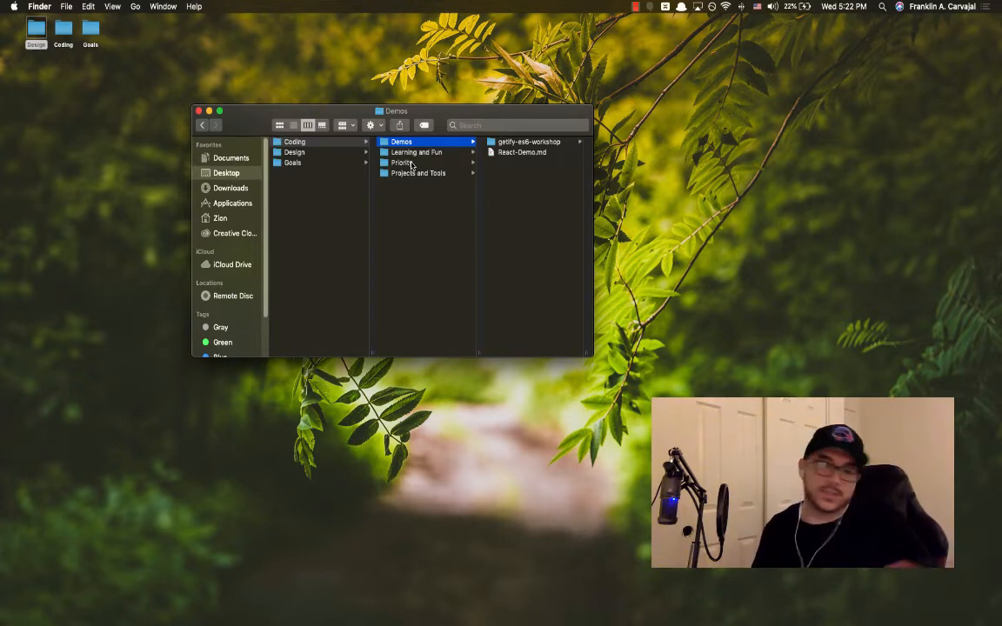
left_click(416, 152)
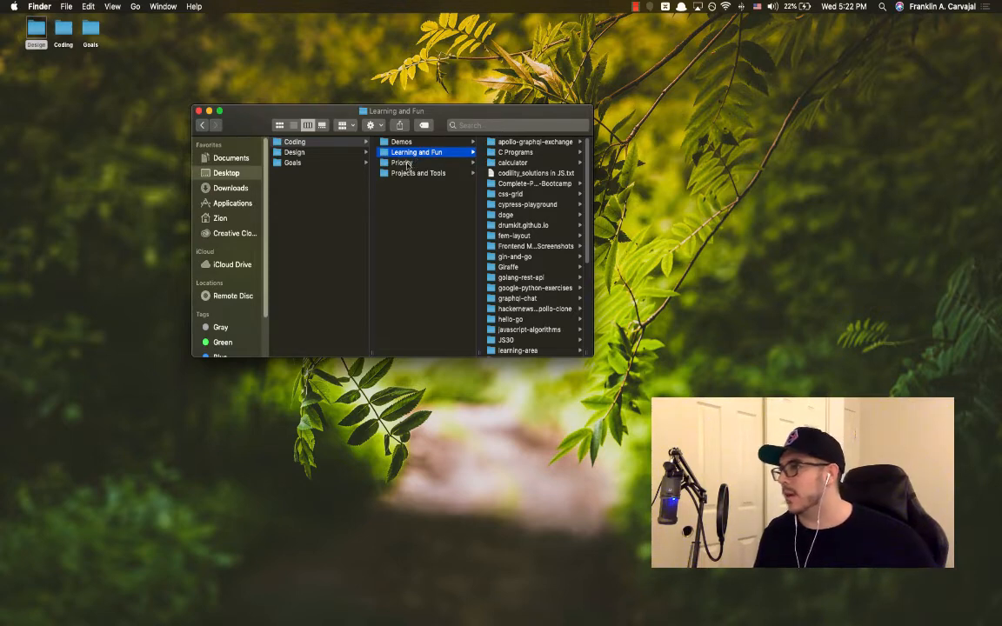
left_click(402, 163)
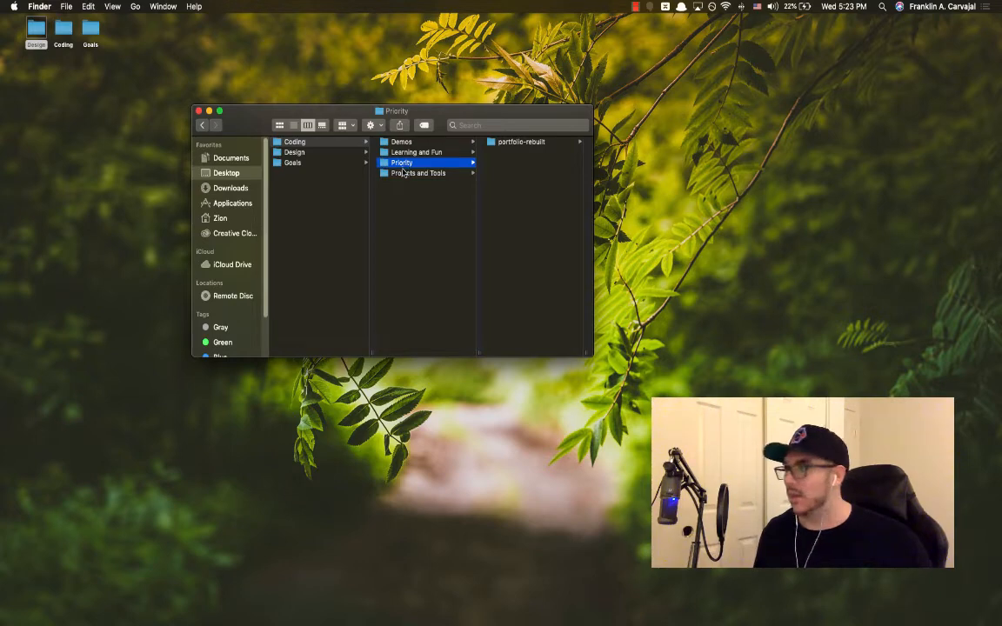
left_click(418, 173)
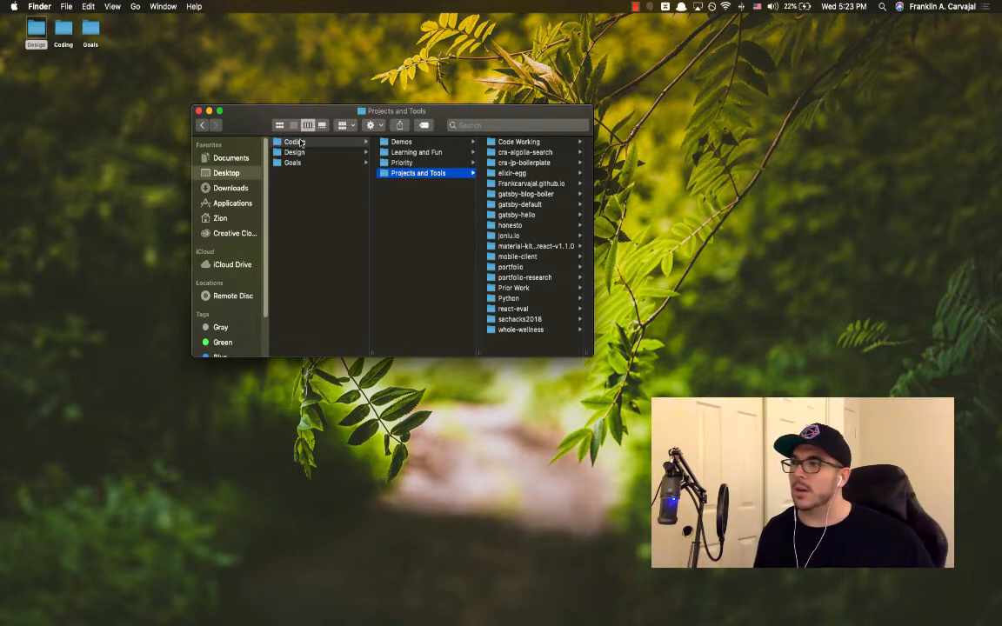
Step: Switch to Goals and preview the YouTube and Scrum-00 subfolders
left_click(292, 162)
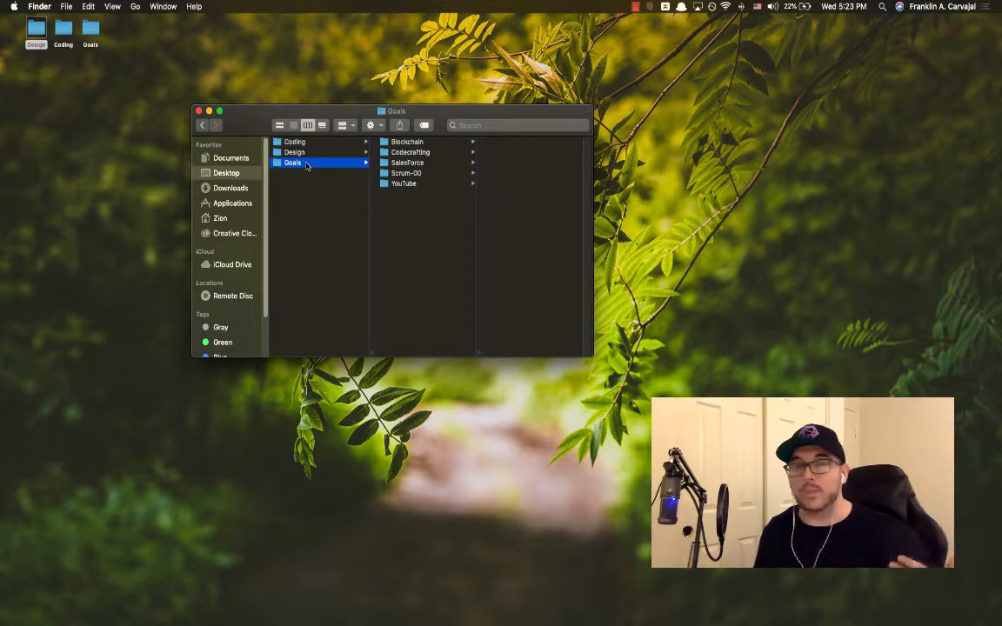
mouse_move(515, 177)
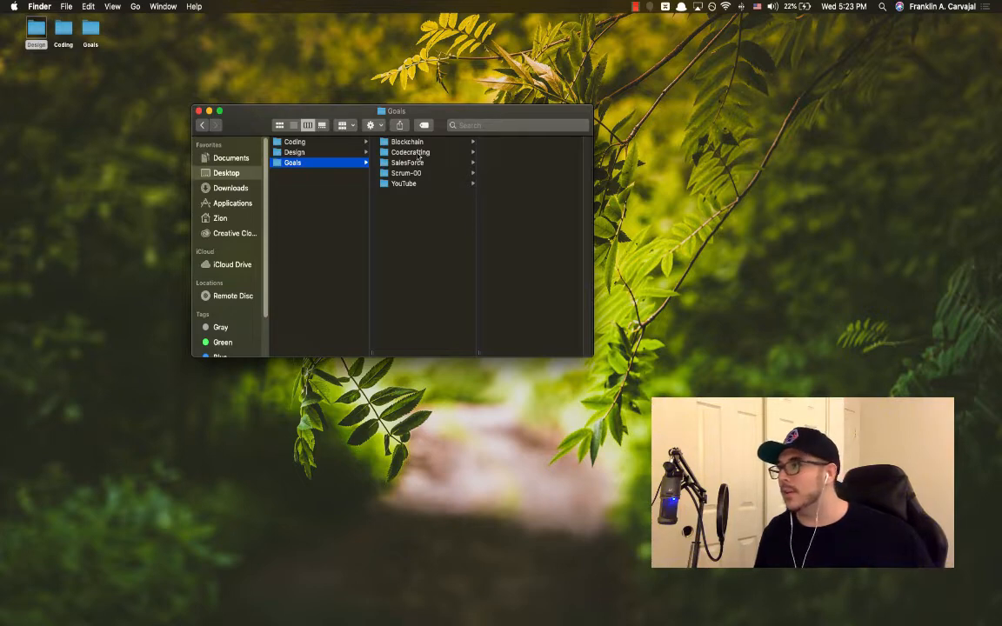
left_click(403, 184)
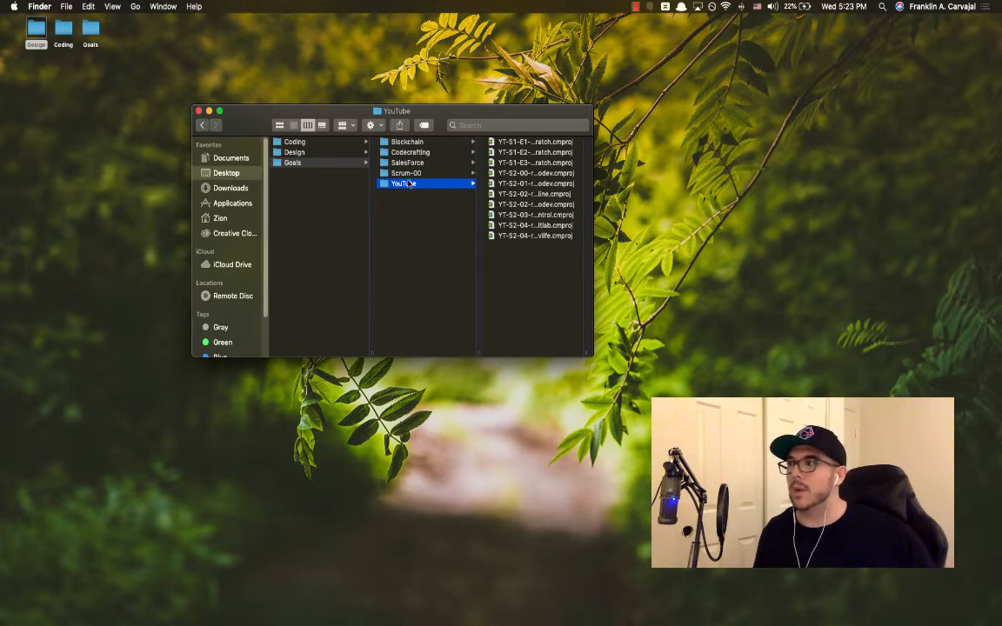
left_click(406, 173)
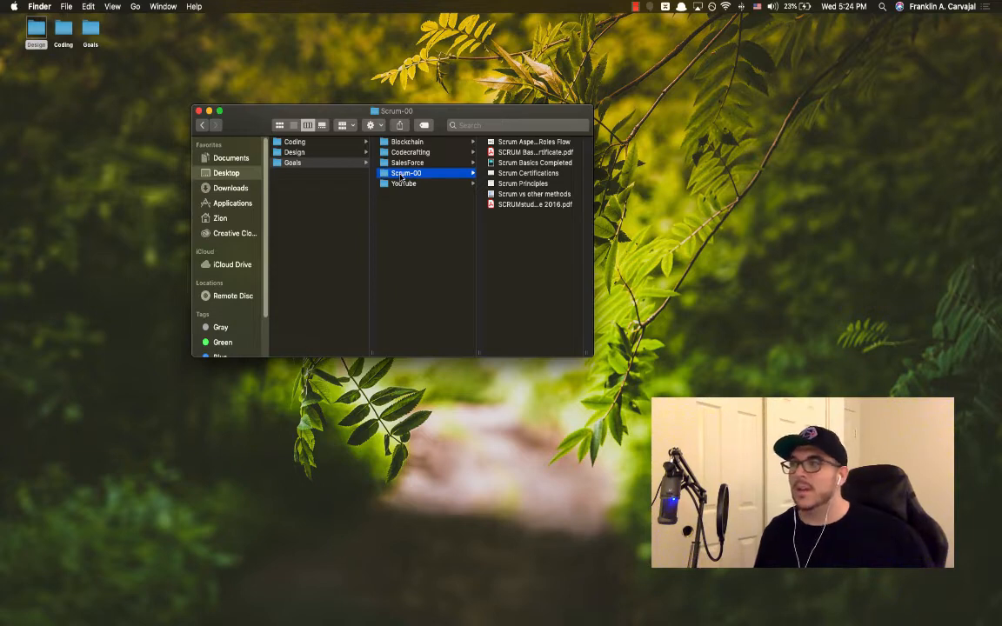
mouse_move(402, 177)
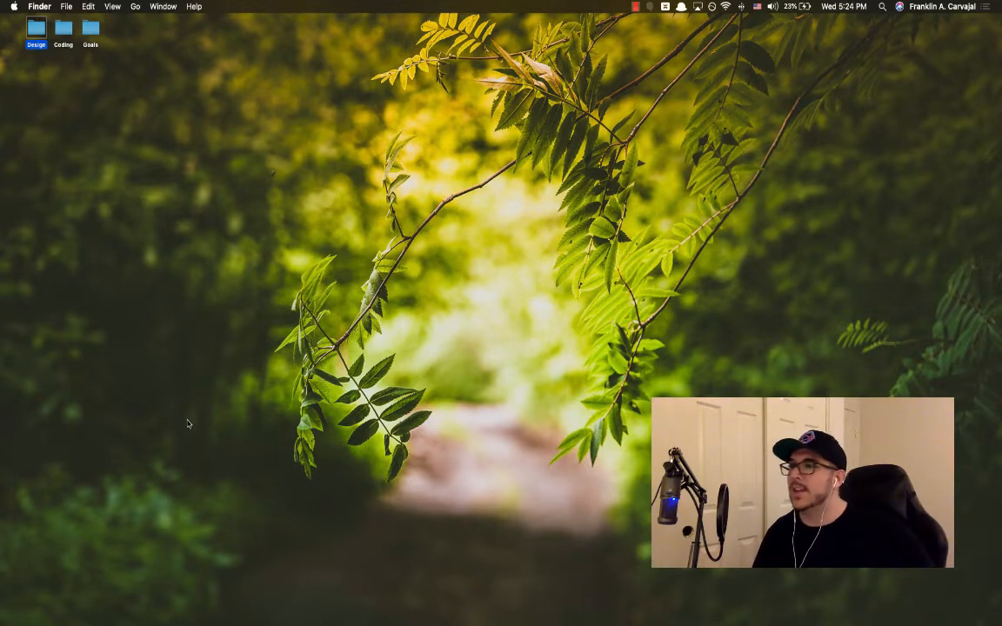
mouse_move(180, 418)
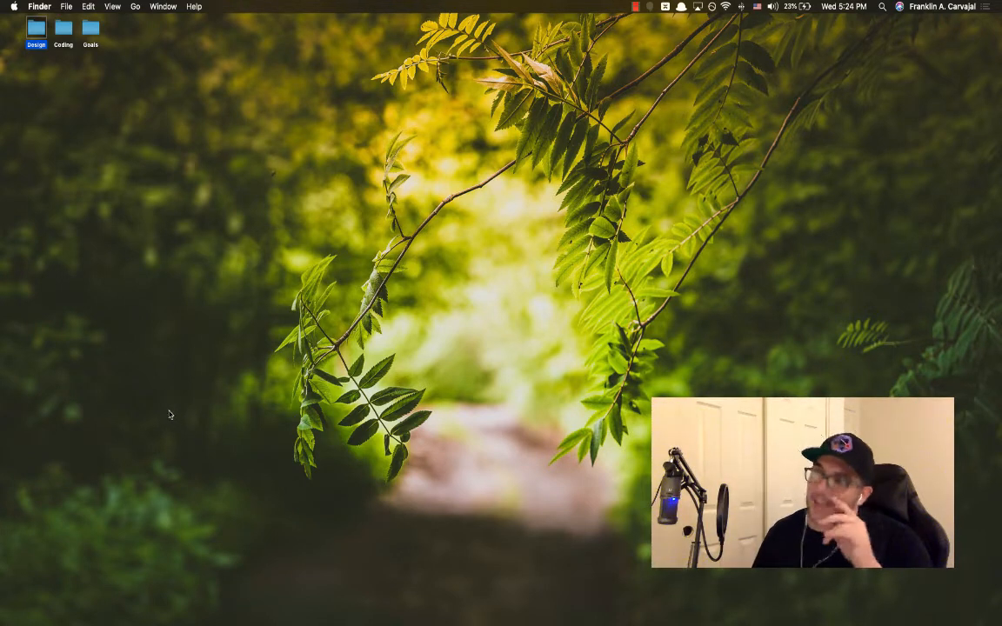
mouse_move(163, 417)
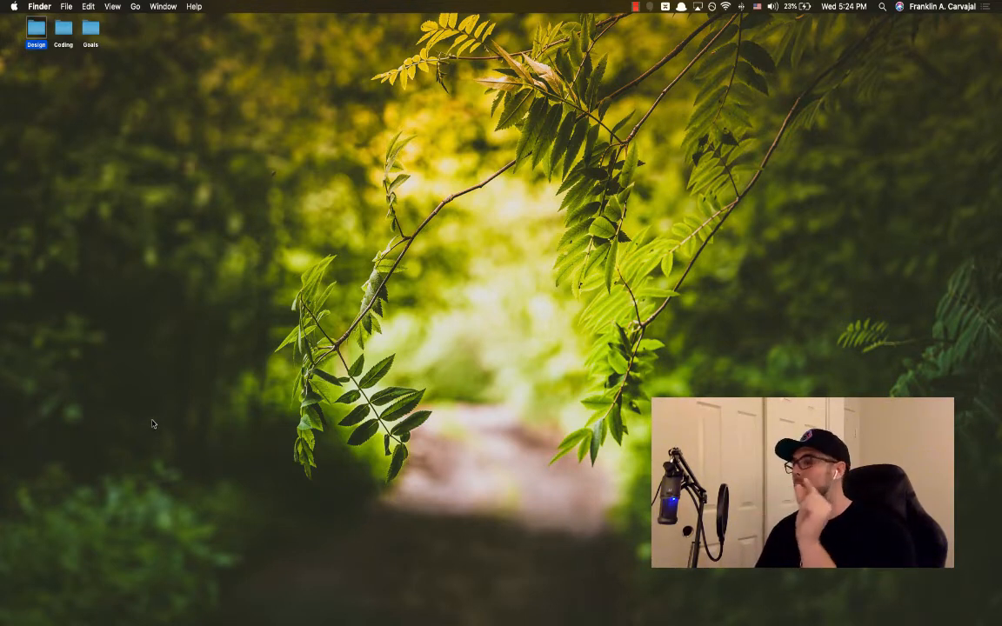
mouse_move(148, 432)
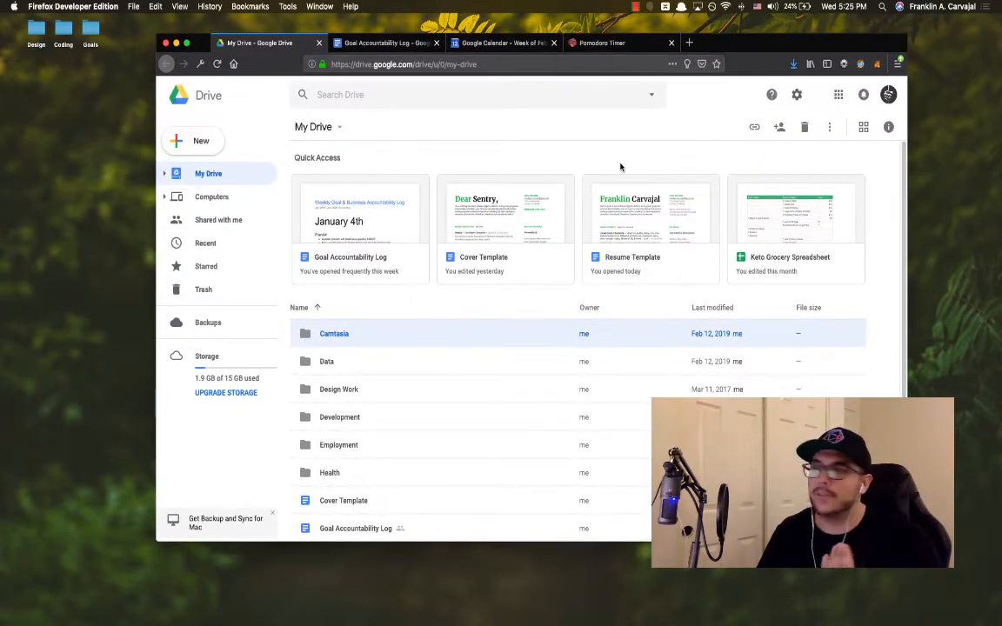
mouse_move(460, 136)
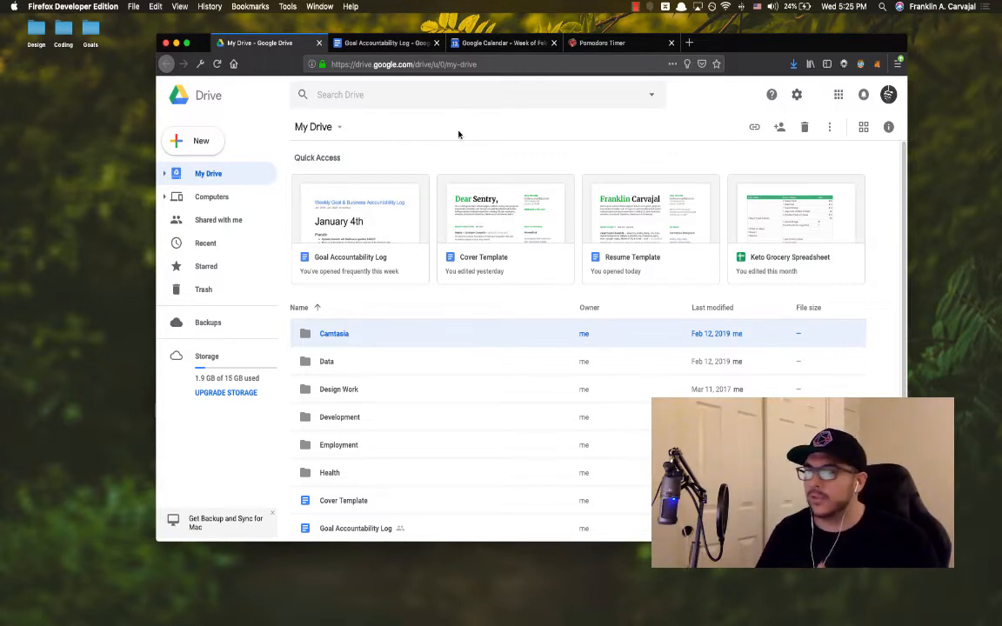
mouse_move(452, 143)
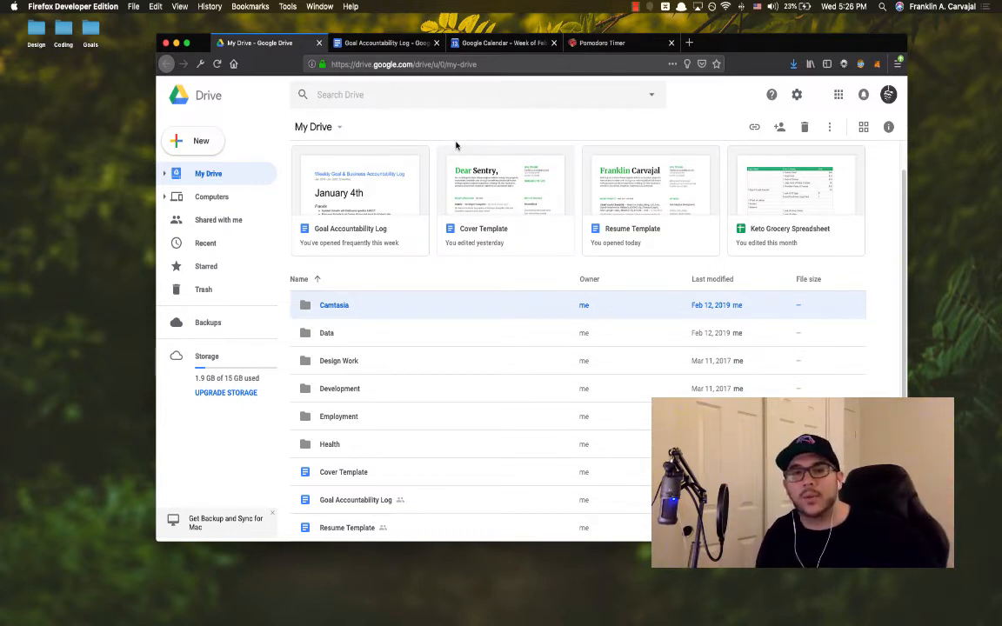
mouse_move(440, 176)
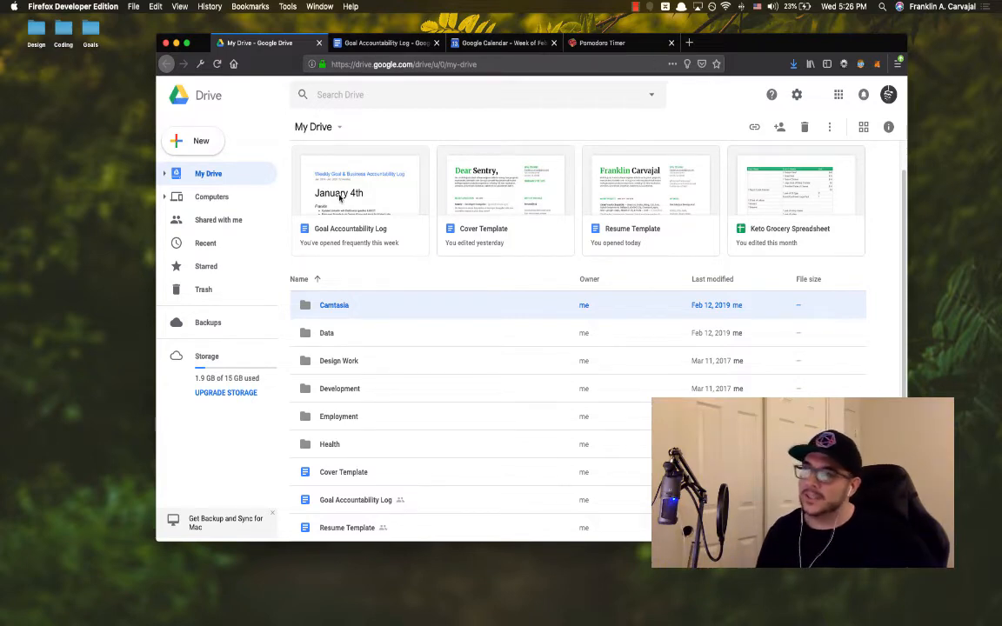
Step: Open the Goal Accountability Log from Drive and start reading January's entries
double_click(359, 187)
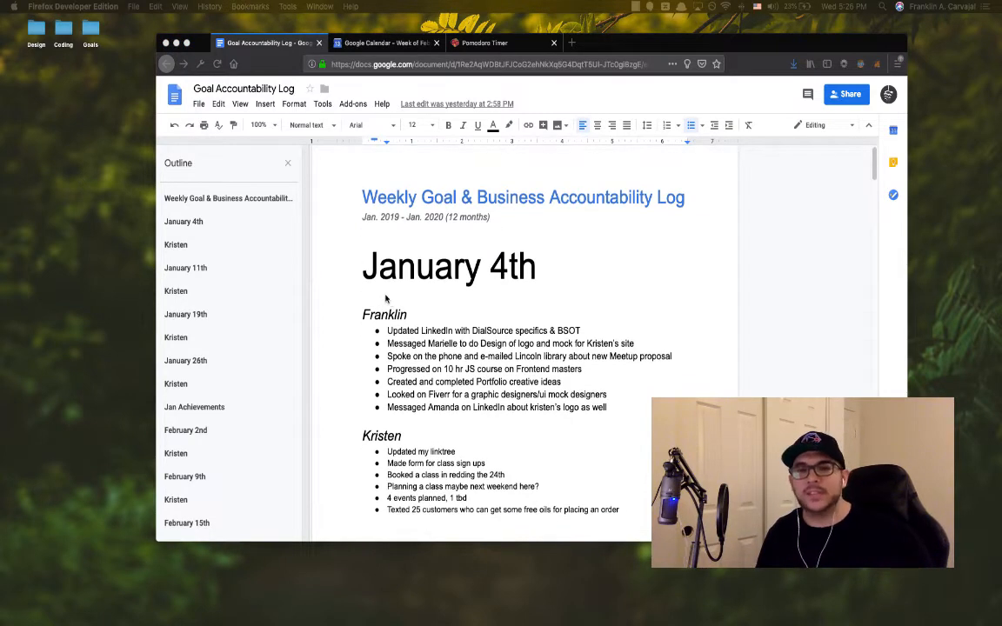
scroll("down", 3)
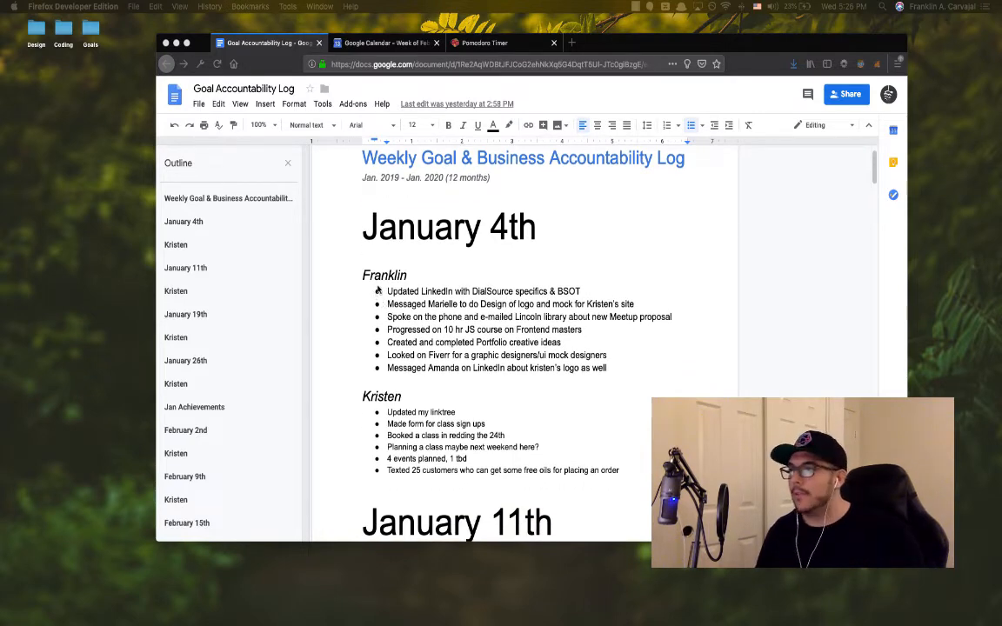
scroll("down", 3)
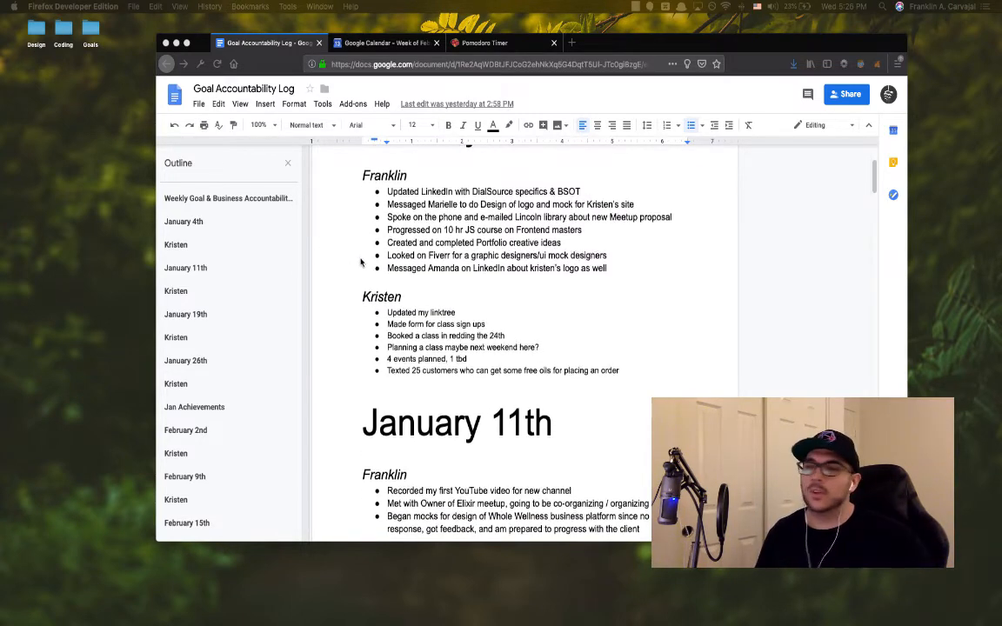
scroll("down", 3)
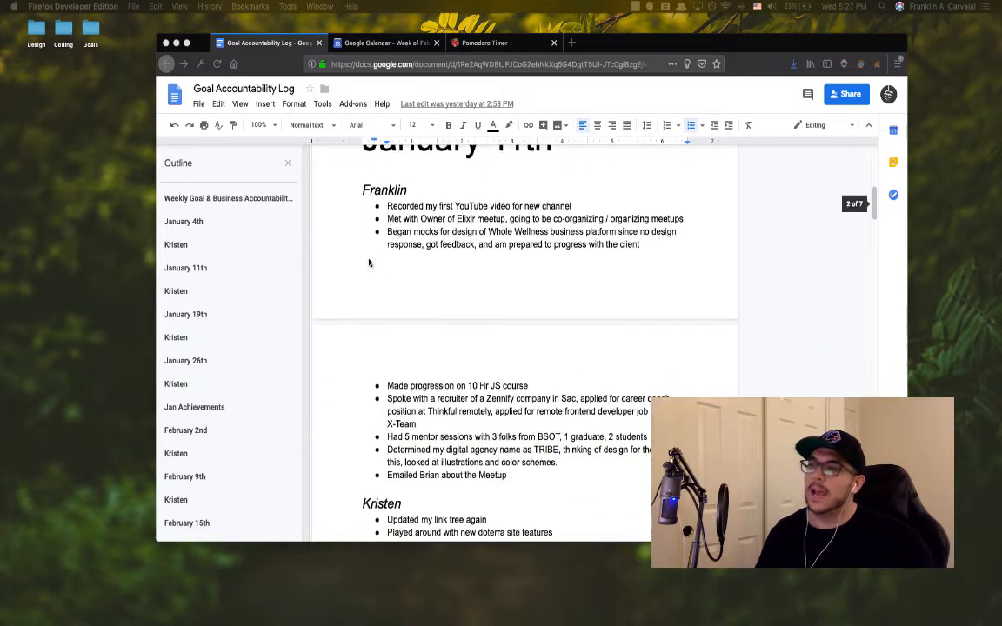
scroll("down", 3)
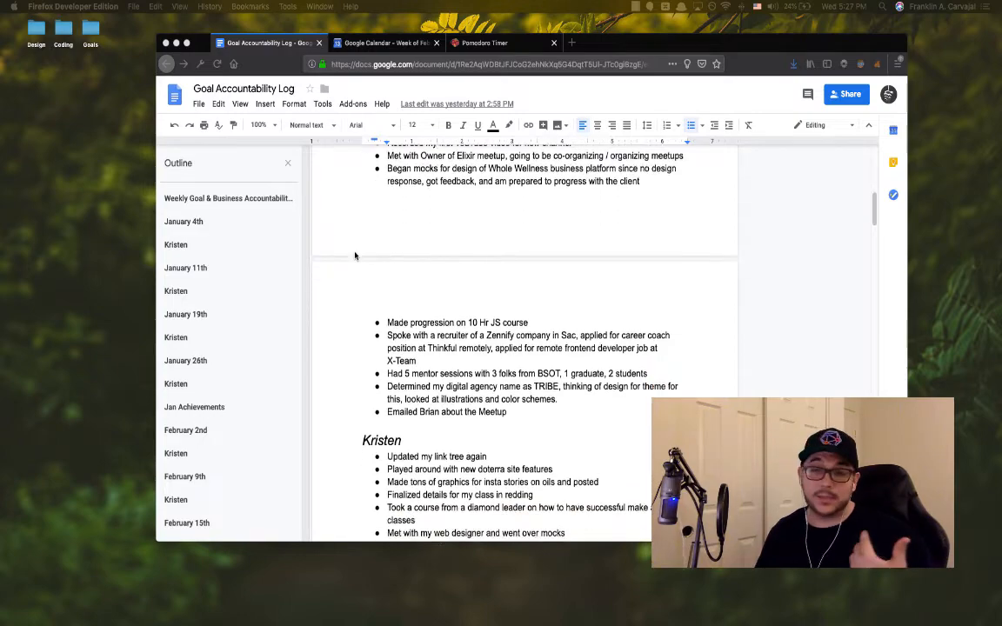
scroll("down", 3)
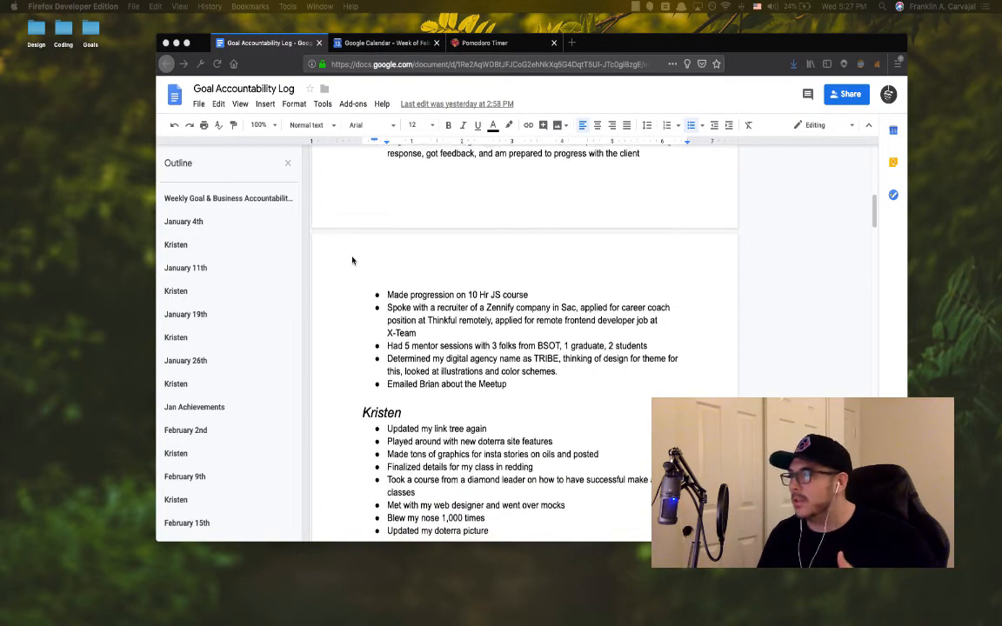
Step: Scroll through the January 19th and 26th entries to the Jan Achievements list
scroll("down", 3)
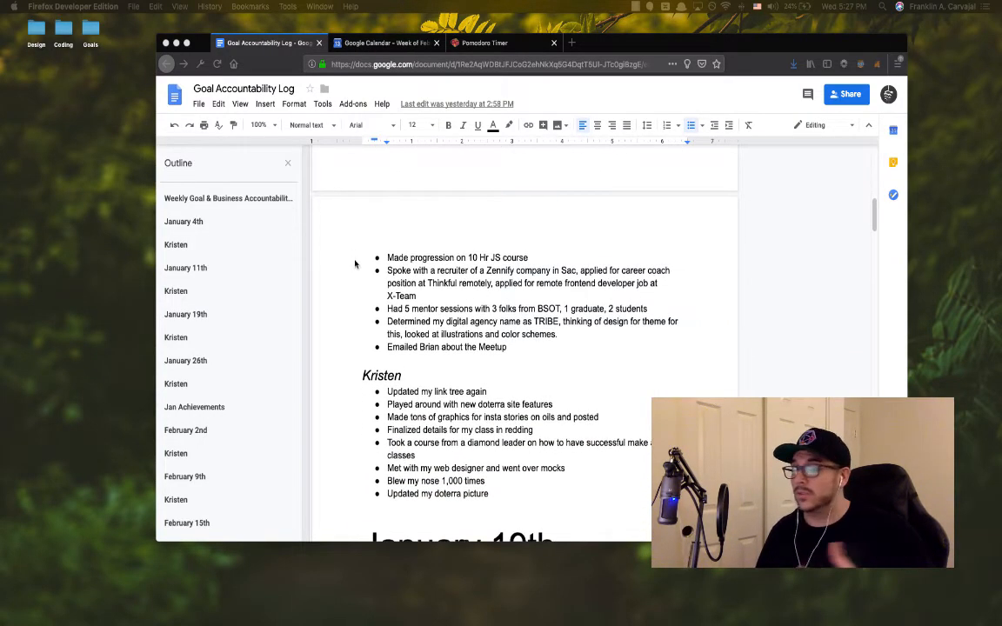
scroll("down", 3)
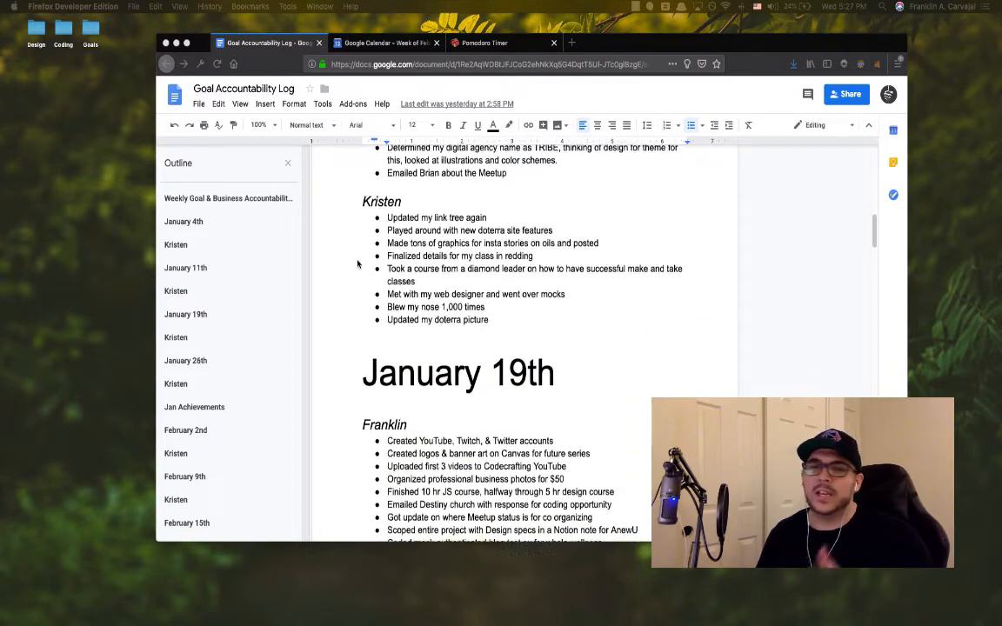
scroll("down", 3)
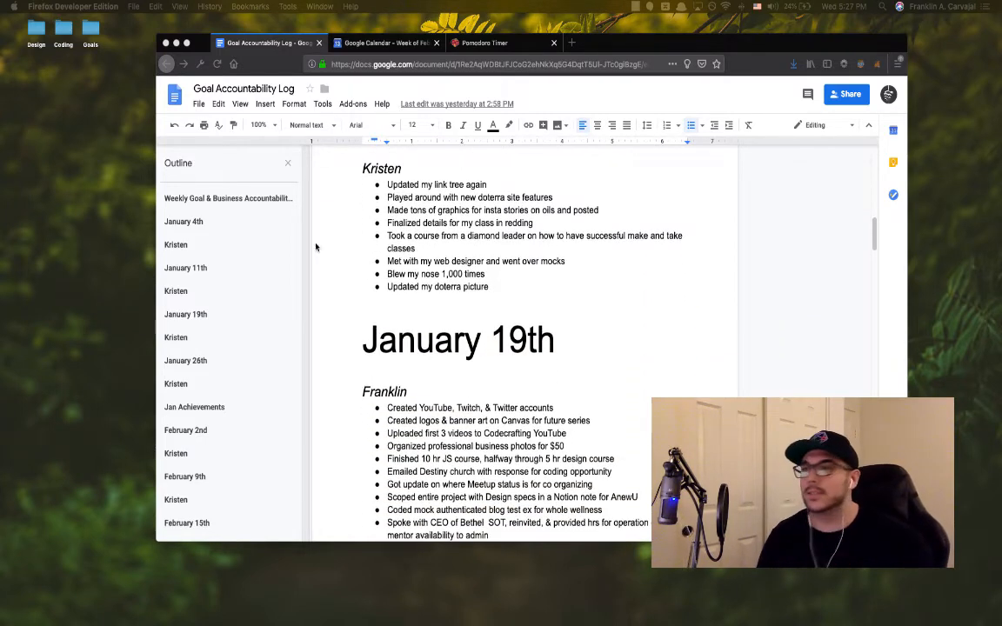
scroll("down", 3)
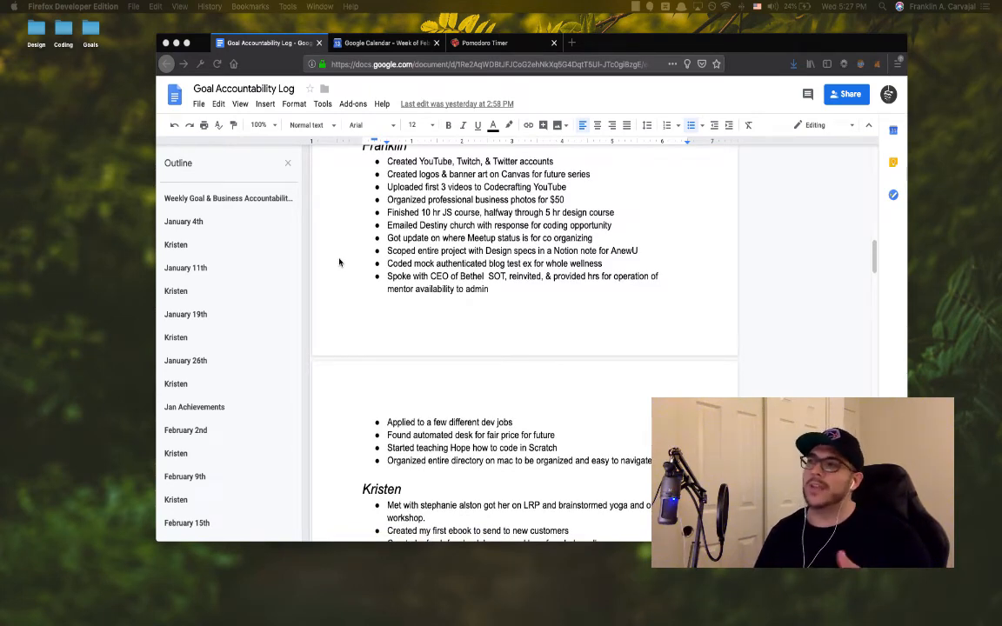
scroll("down", 3)
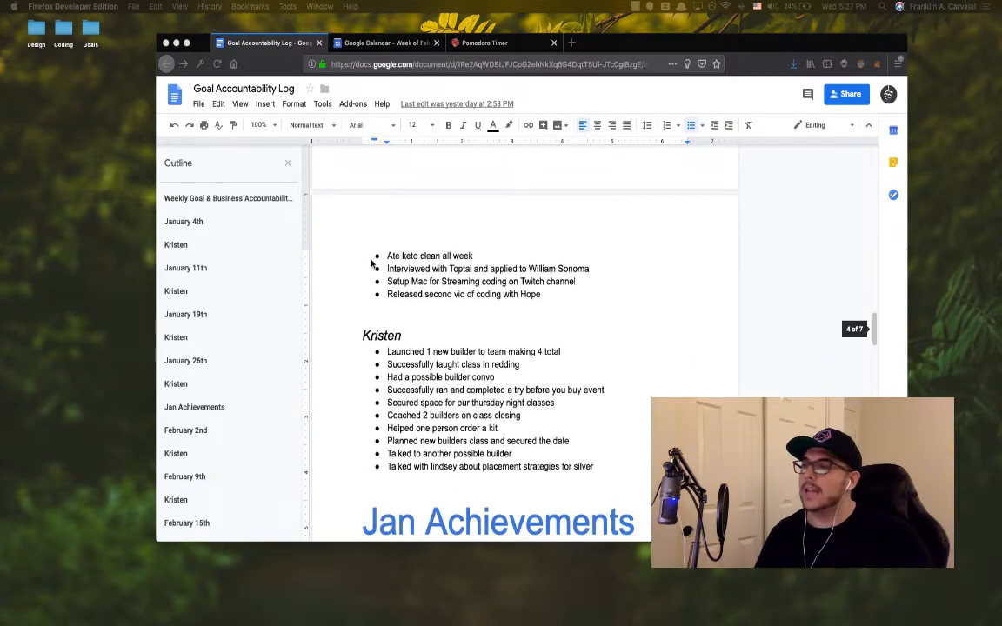
scroll("down", 3)
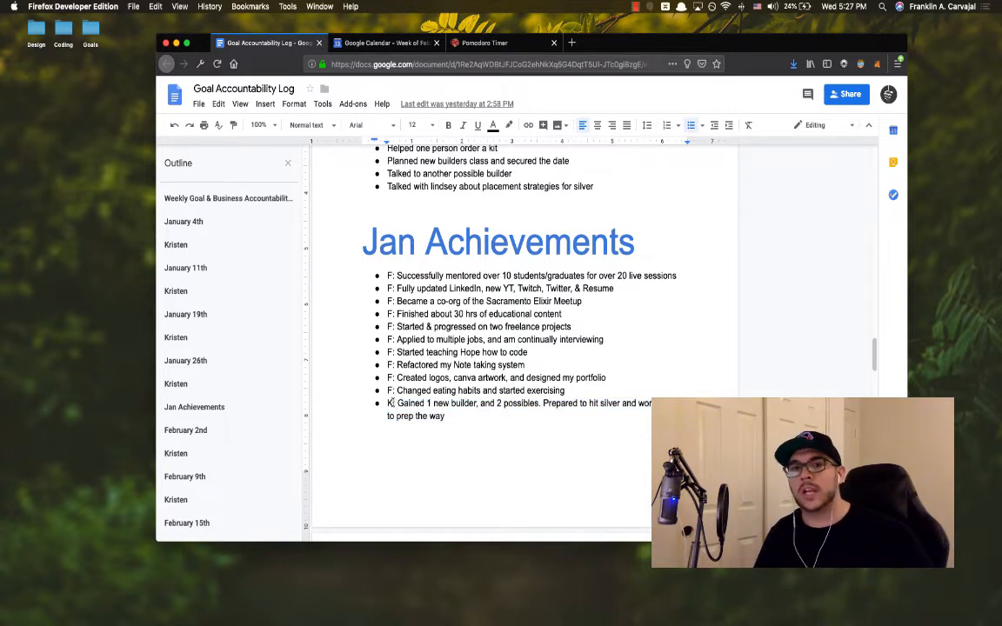
scroll("down", 3)
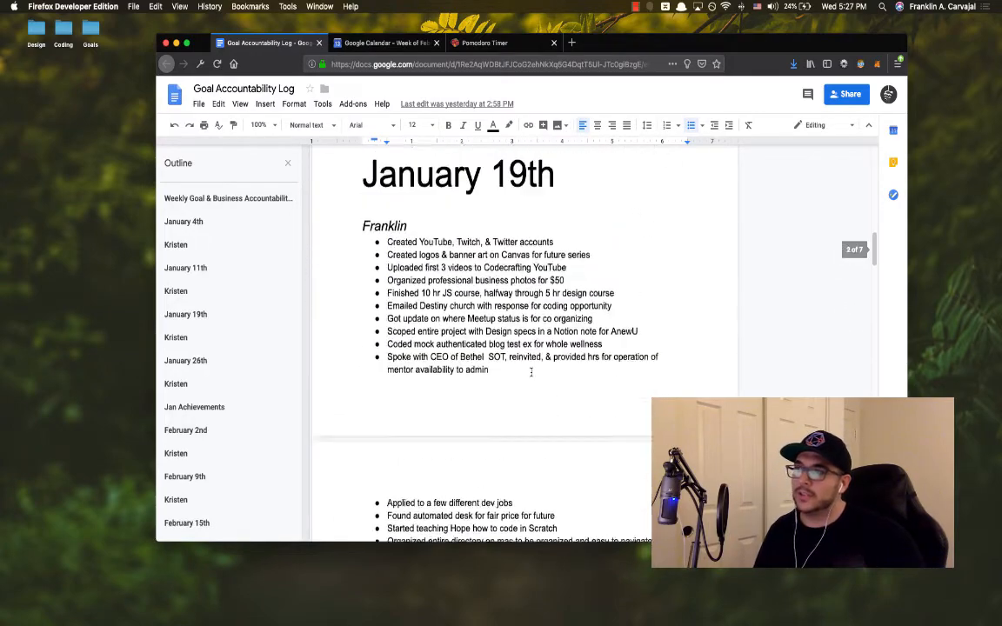
scroll("down", 3)
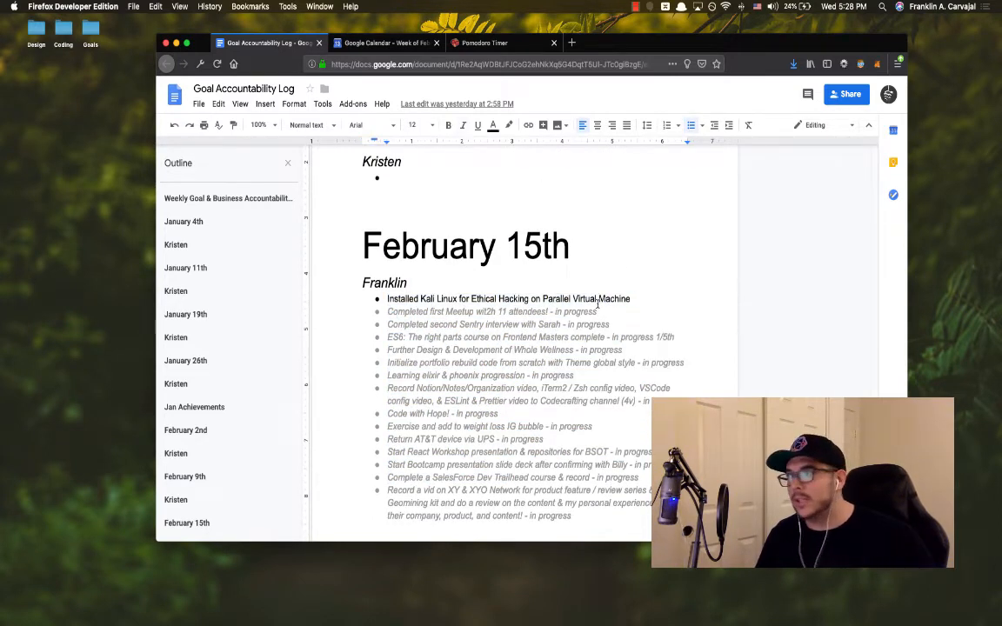
scroll("down", 3)
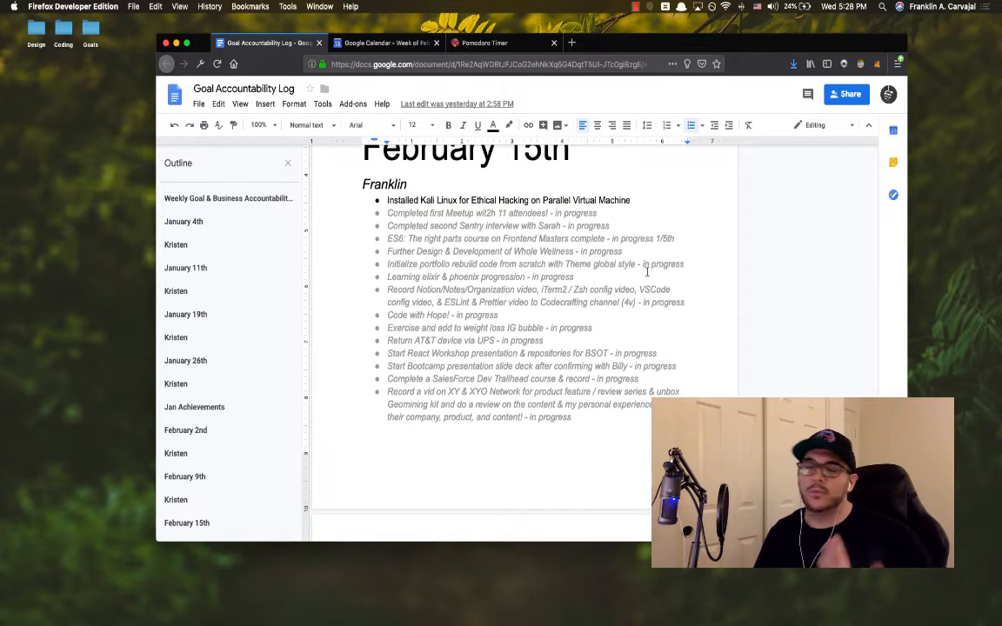
mouse_move(625, 301)
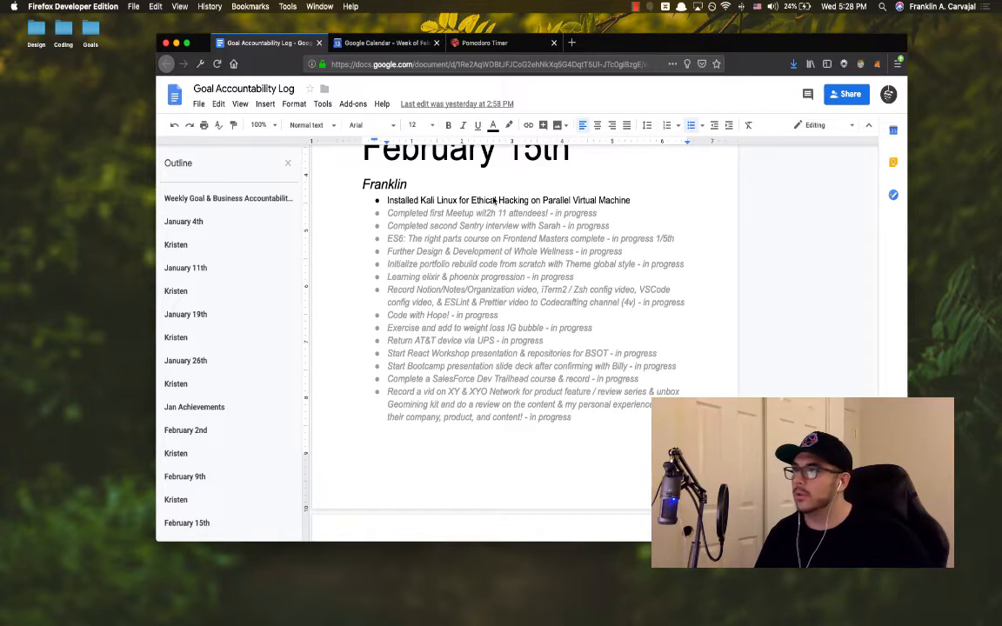
Step: Close the Goal Accountability Log tab to reveal the February 10–16, 2019 week
left_click(383, 42)
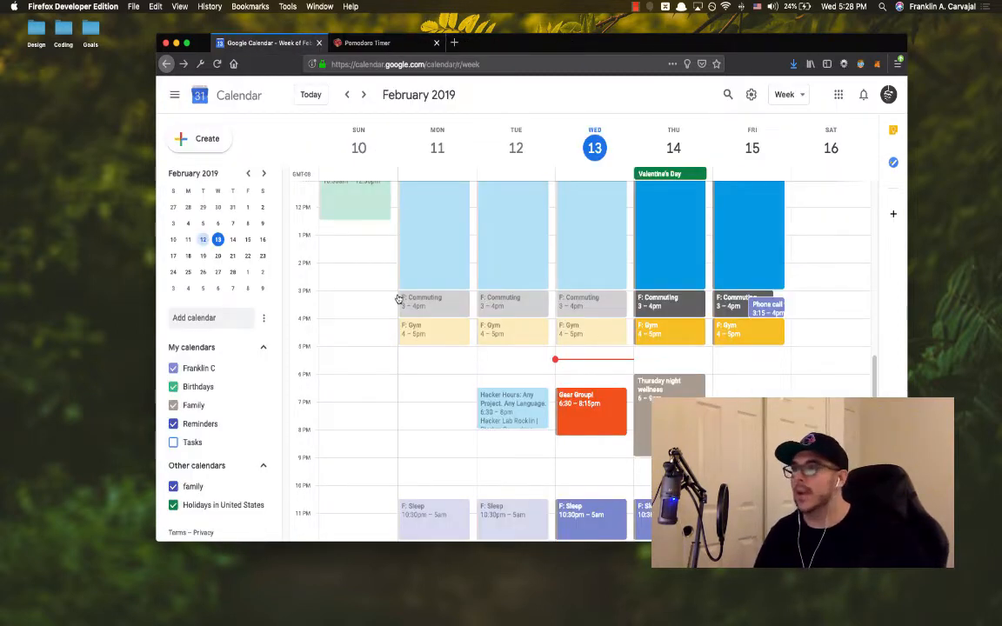
mouse_move(395, 295)
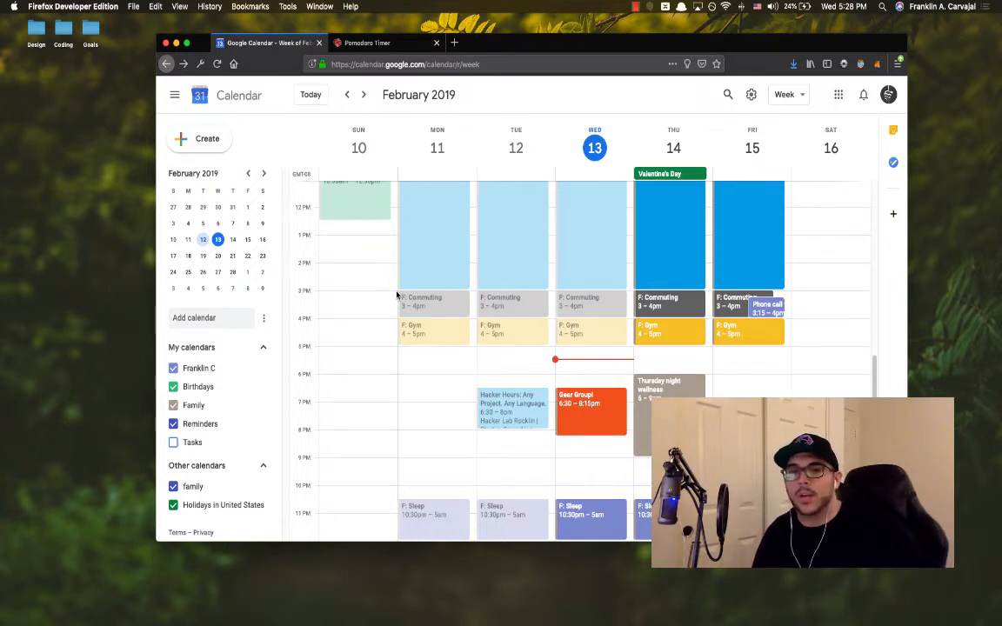
mouse_move(444, 294)
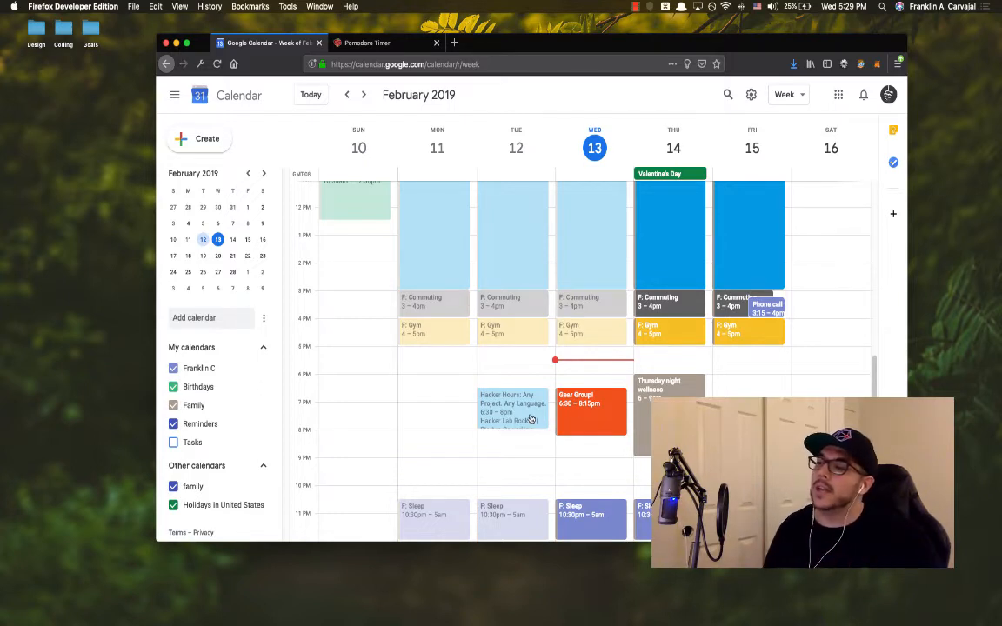
left_click(513, 409)
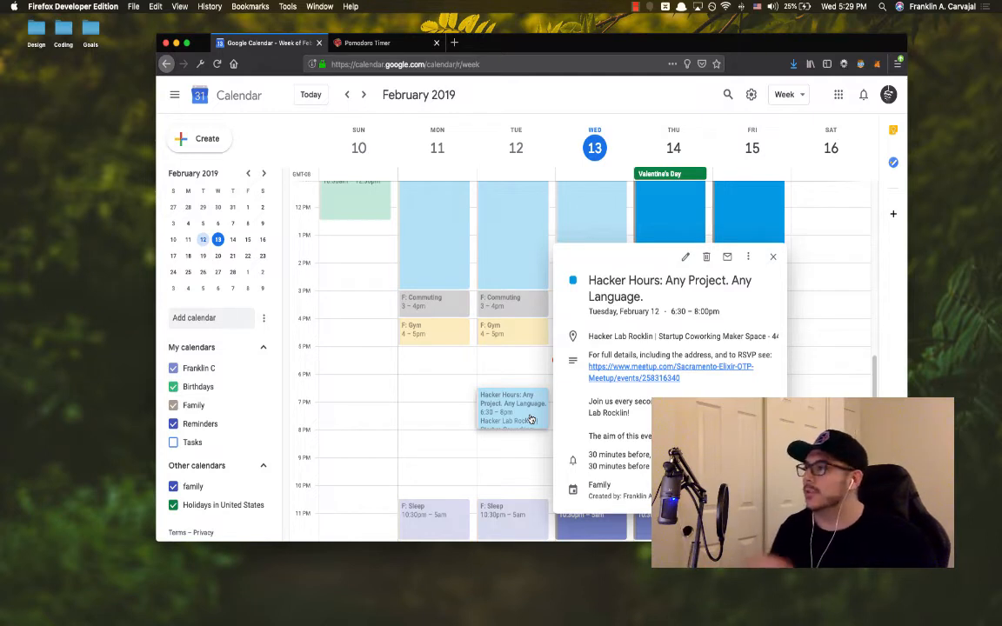
mouse_move(487, 402)
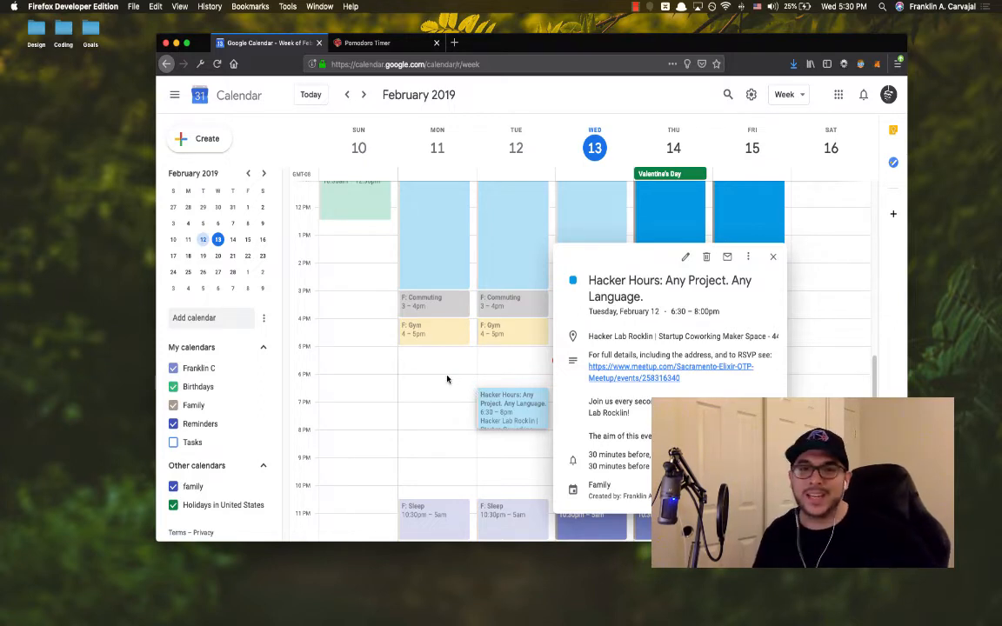
mouse_move(453, 365)
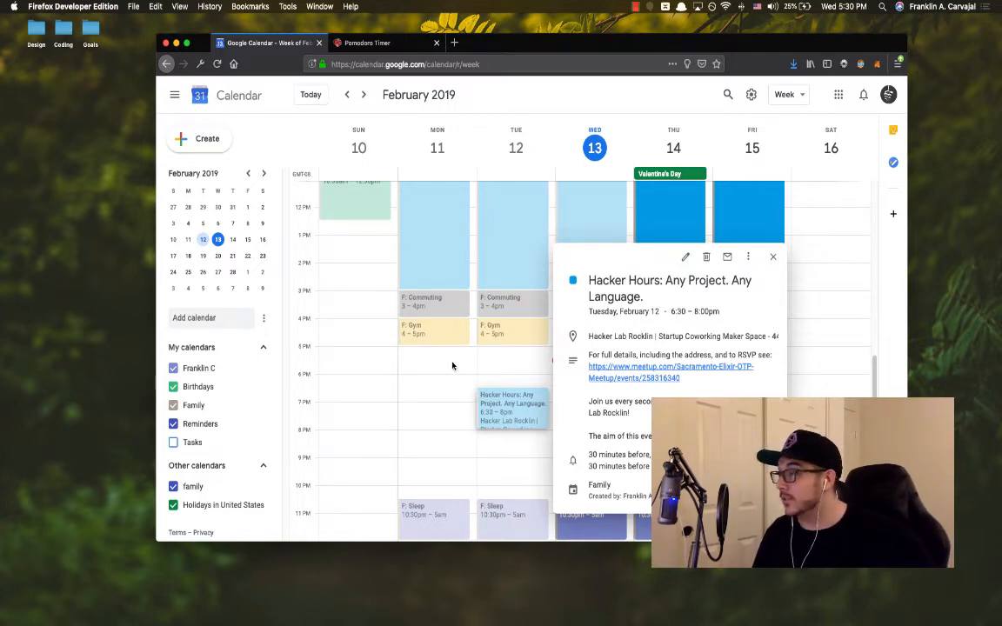
left_click(772, 255)
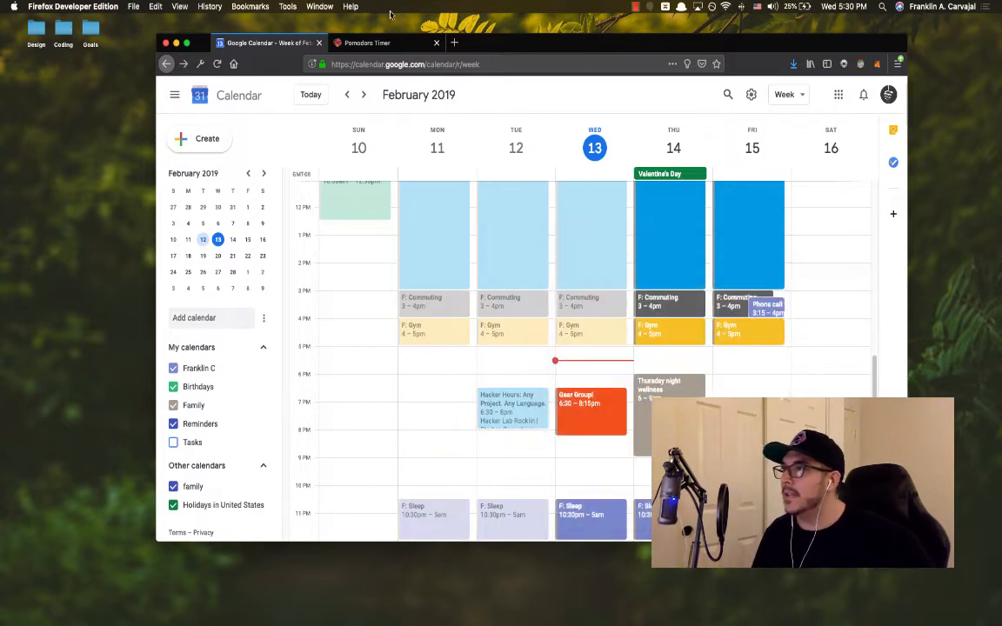
Step: Close Google Calendar and scroll through the 25-minute Pomodoro timer and To-Do List
left_click(383, 42)
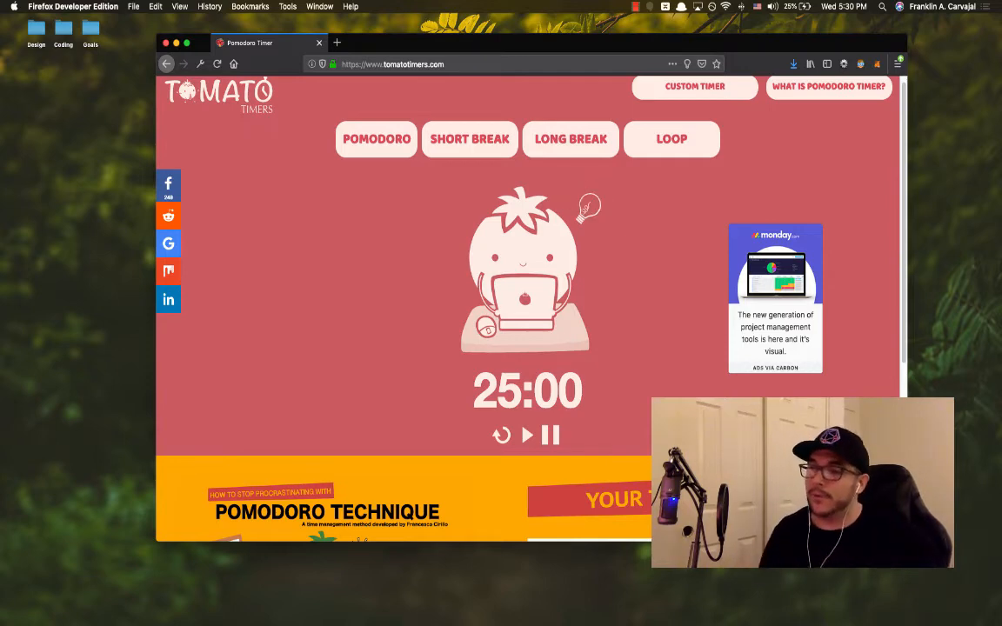
scroll("down", 3)
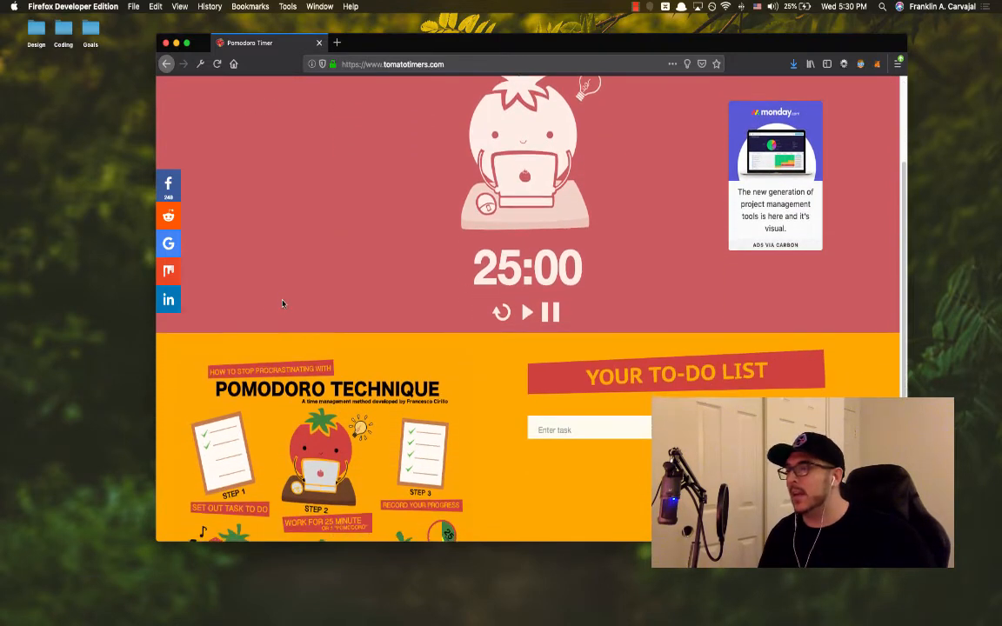
scroll("down", 3)
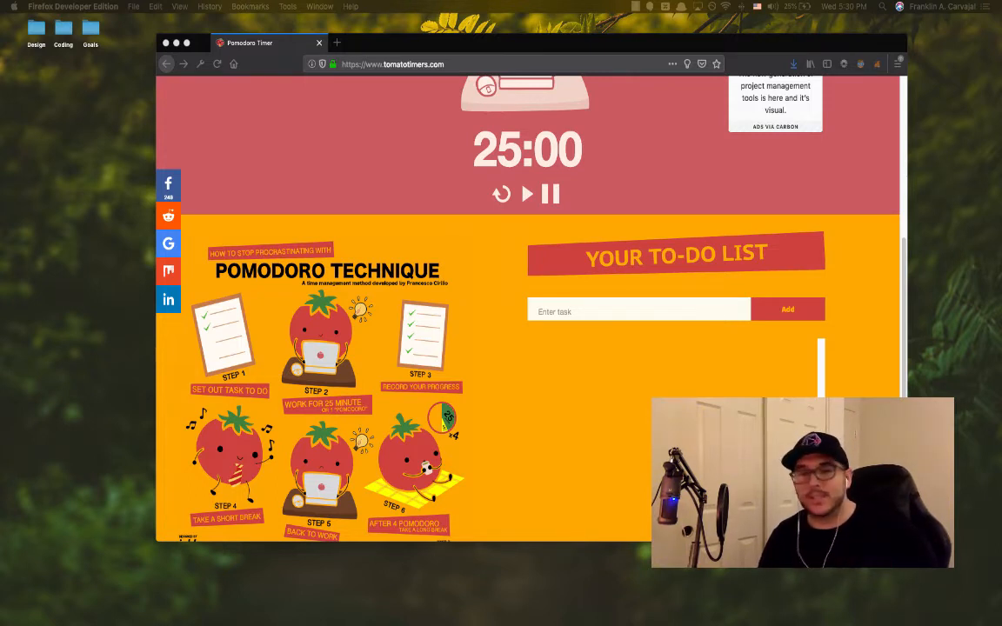
scroll("down", 3)
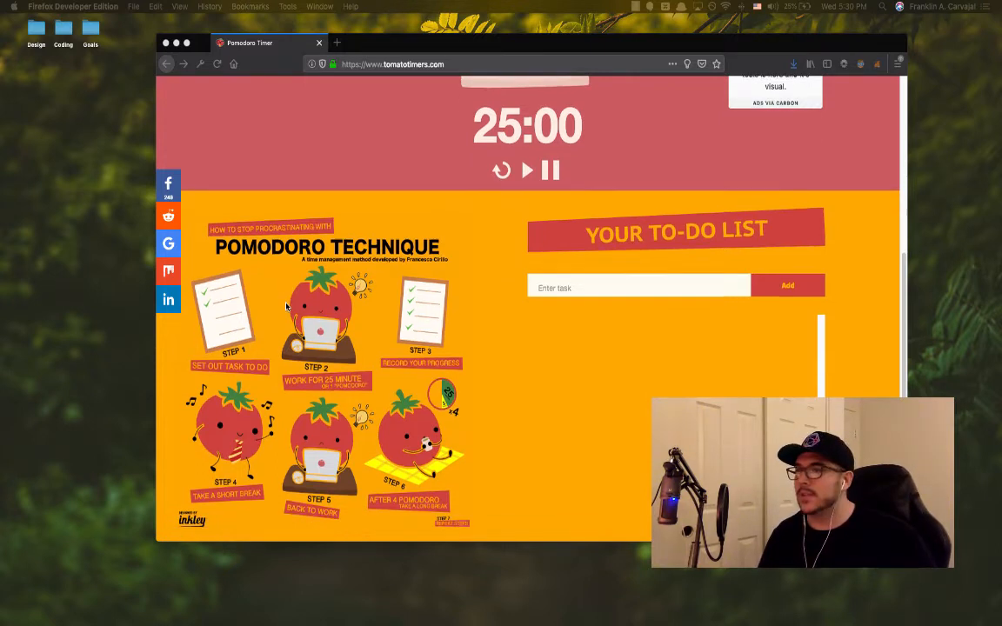
scroll("down", 3)
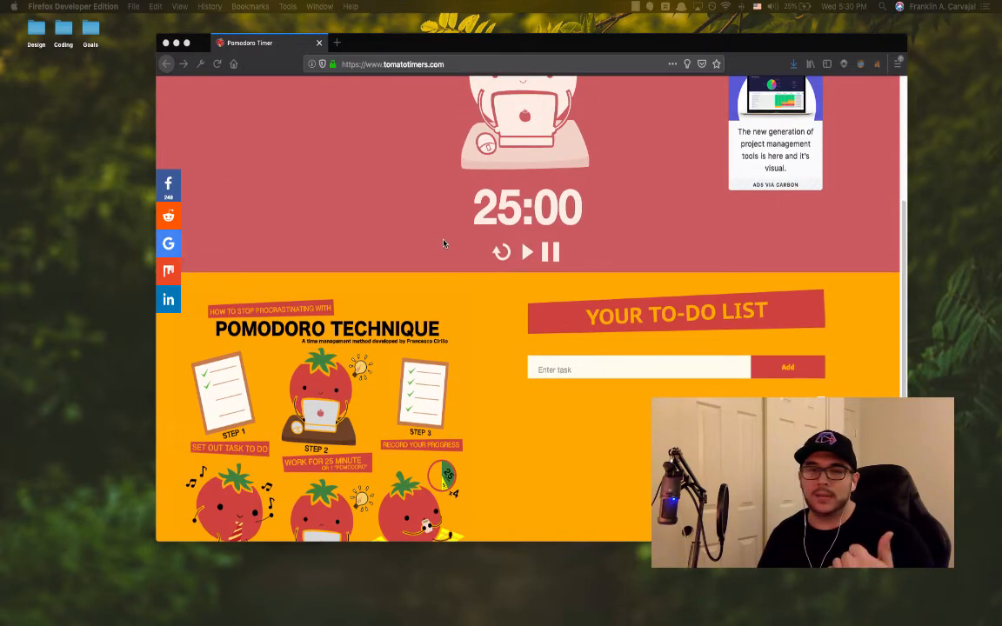
scroll("up", 3)
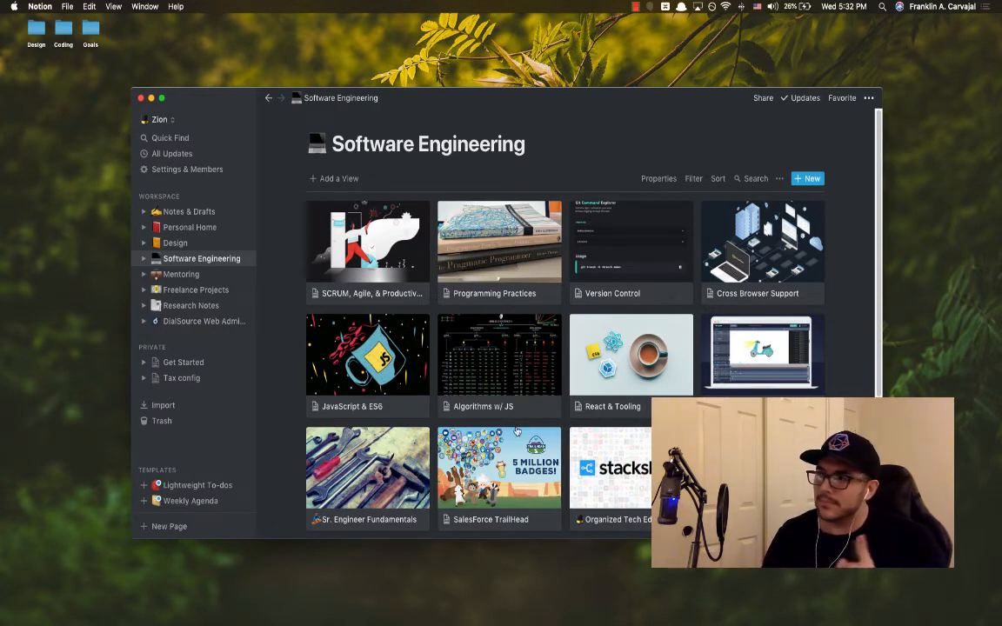
scroll("down", 3)
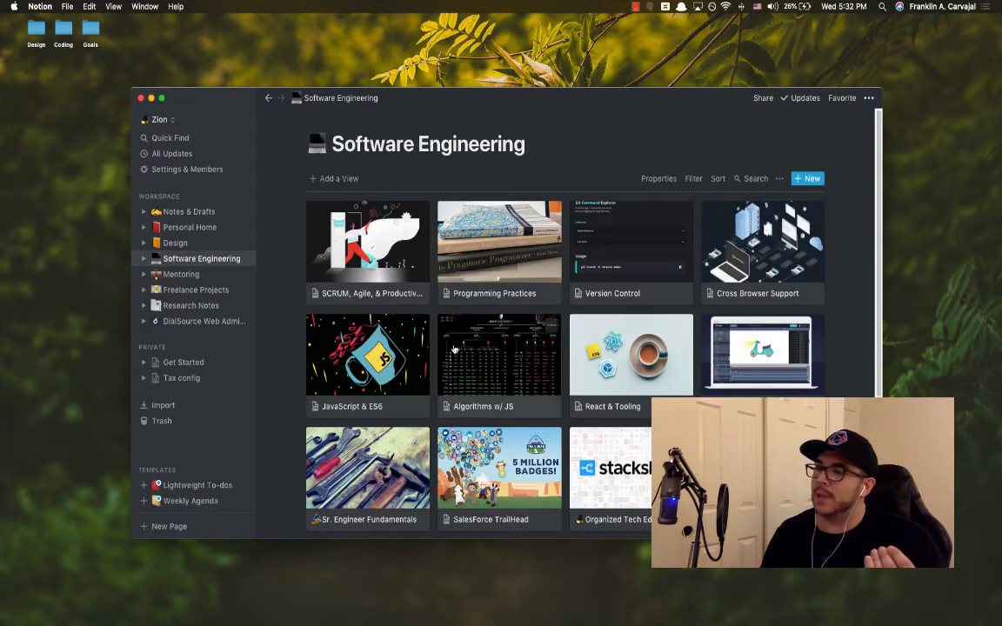
left_click(498, 354)
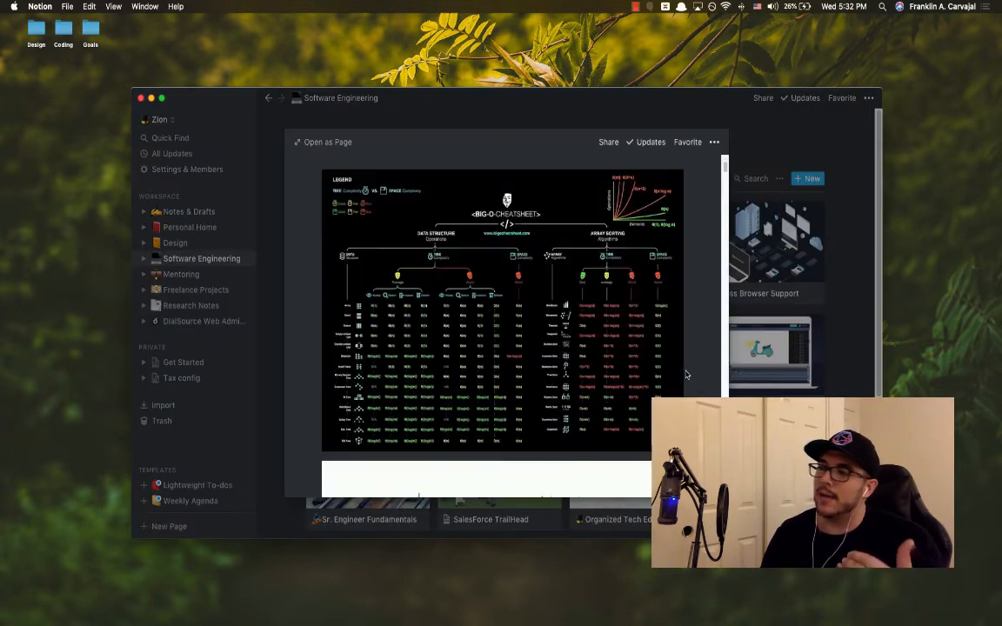
scroll("down", 3)
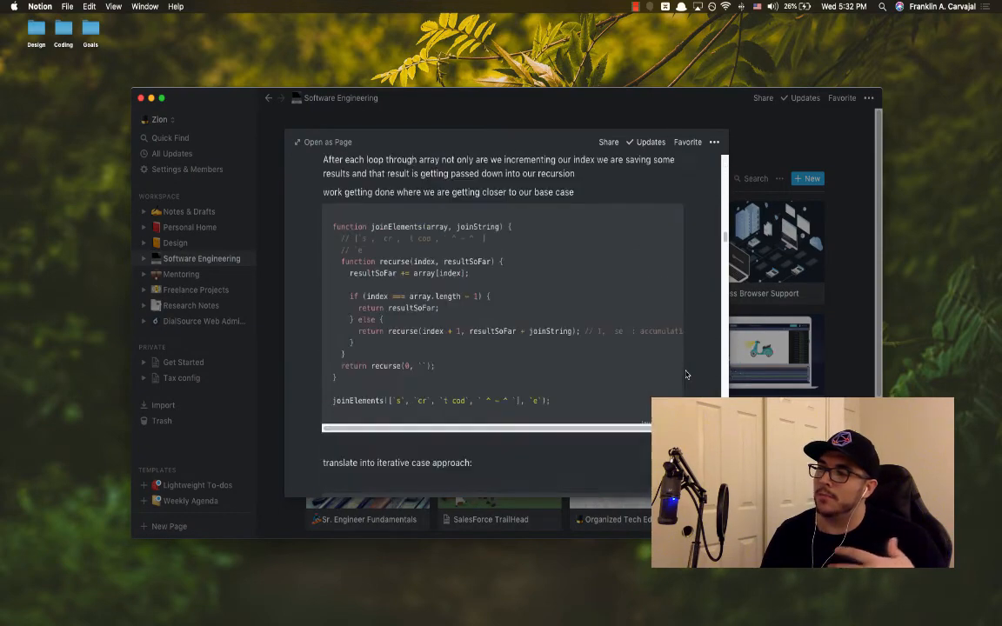
scroll("down", 3)
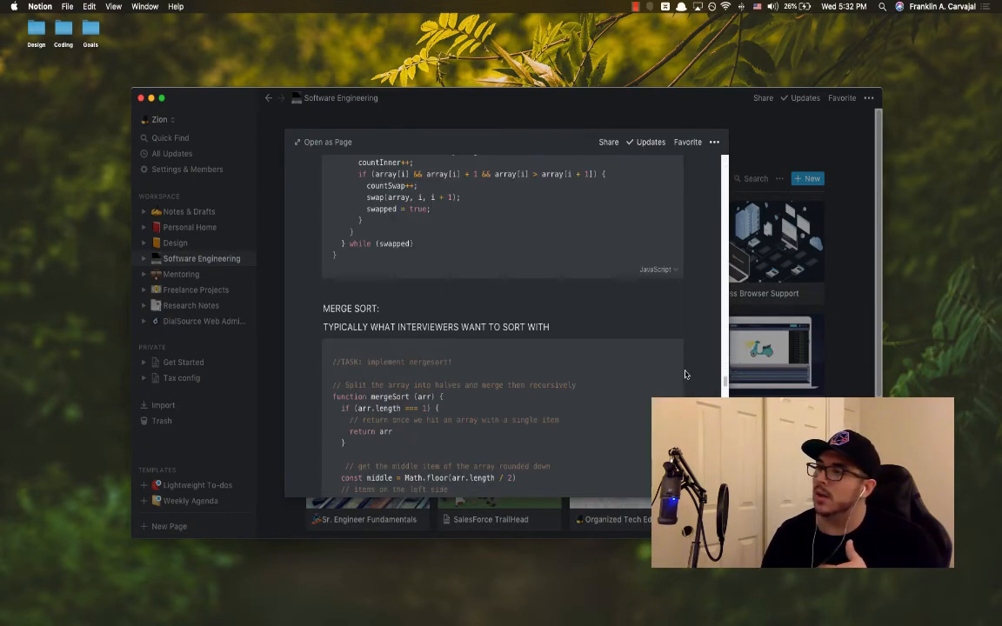
scroll("down", 3)
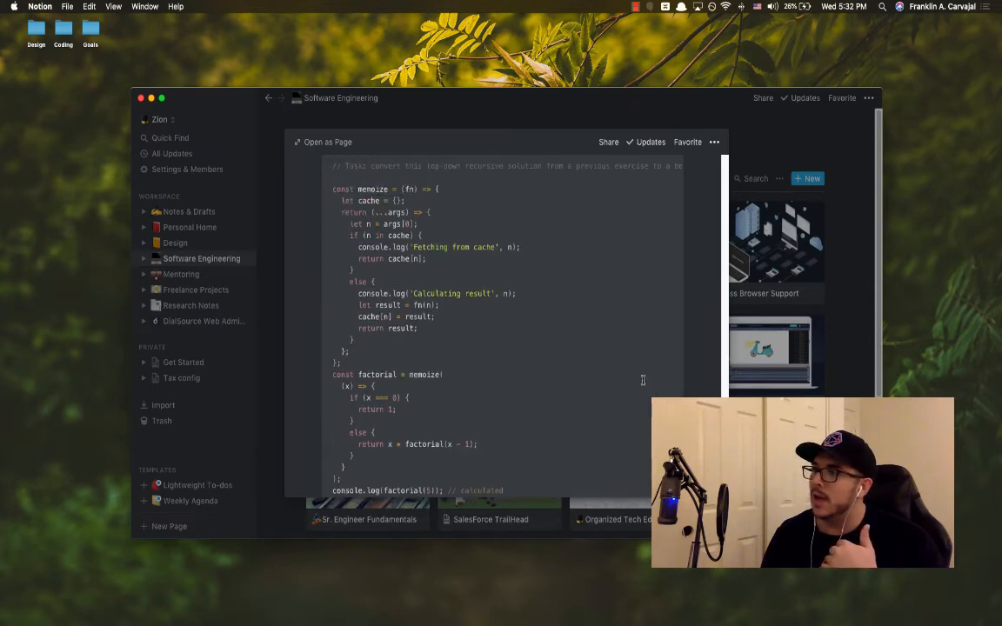
scroll("down", 3)
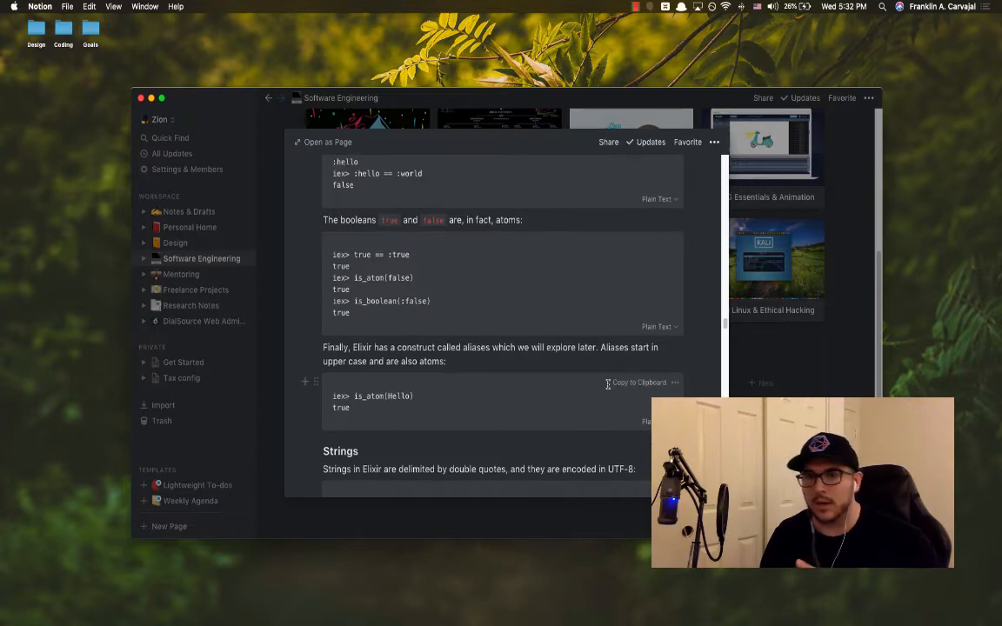
scroll("down", 3)
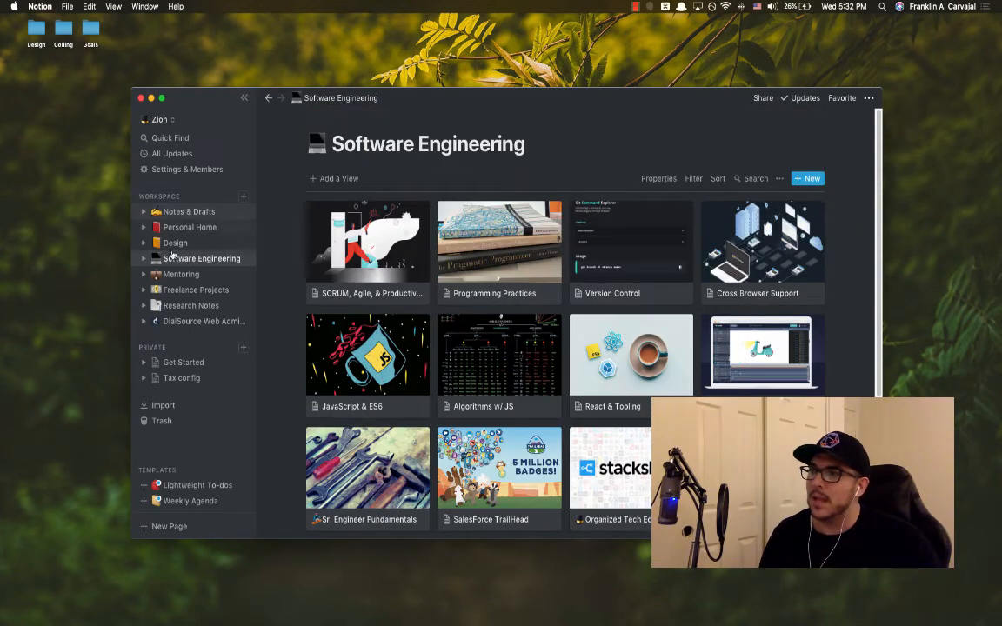
Step: Open the Design page's Layout Composition note and scroll its resource links
left_click(175, 243)
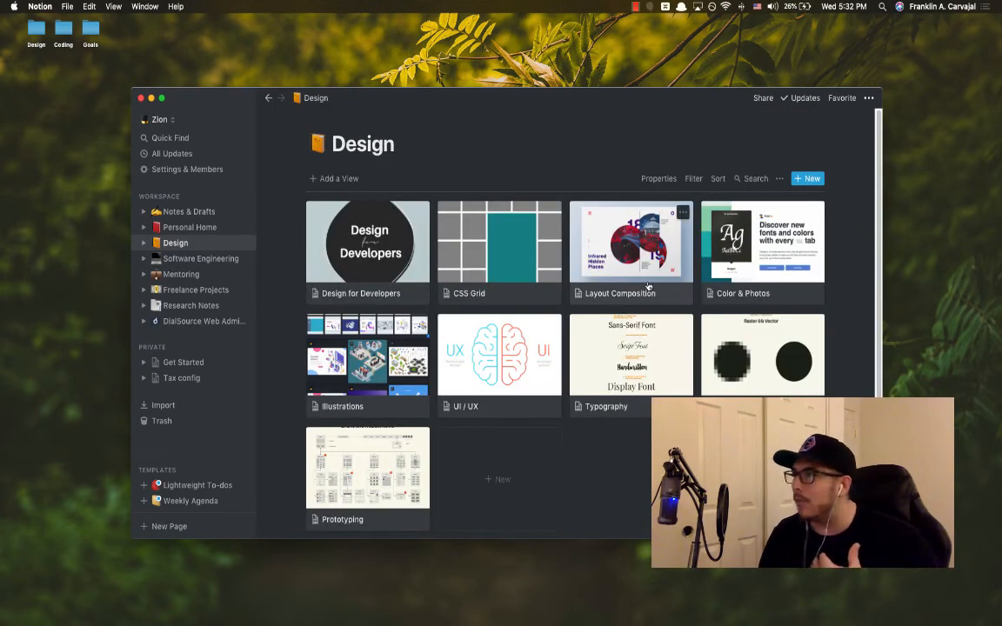
left_click(630, 242)
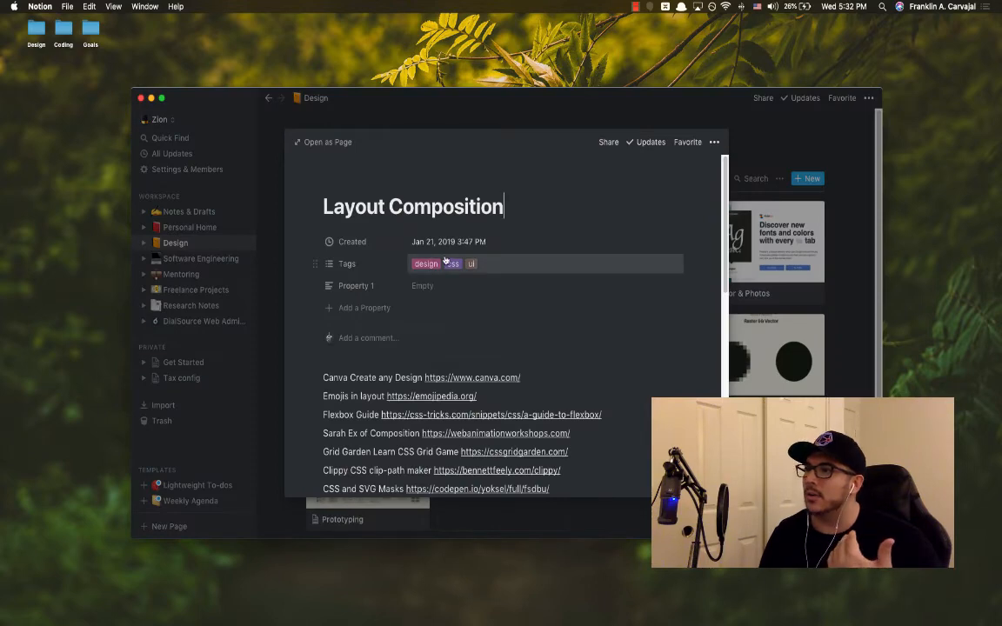
scroll("down", 3)
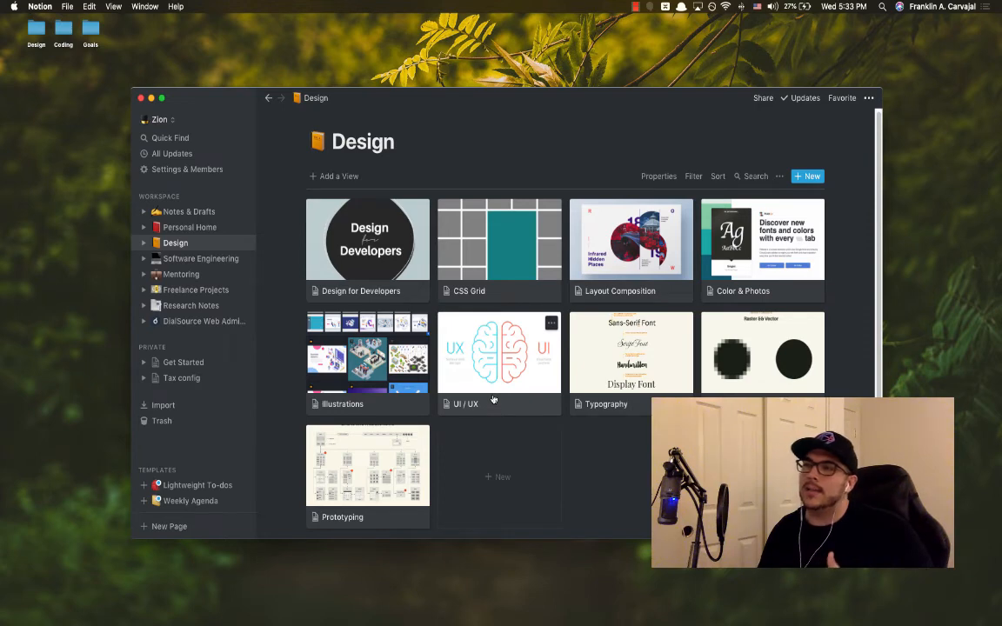
mouse_move(490, 401)
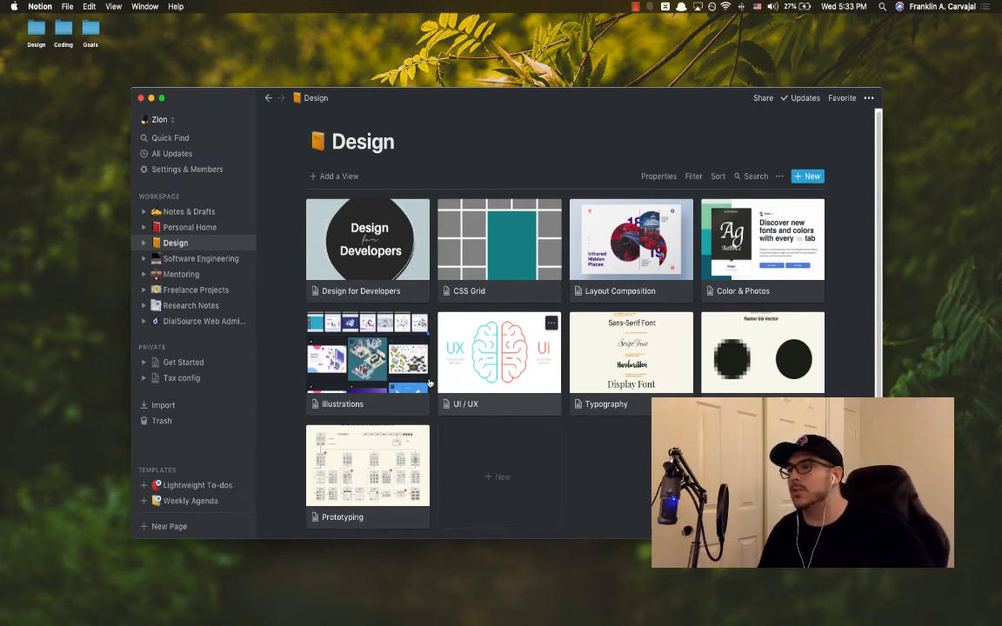
Step: Open the Action List note from Notes & Drafts and scroll through it
left_click(188, 211)
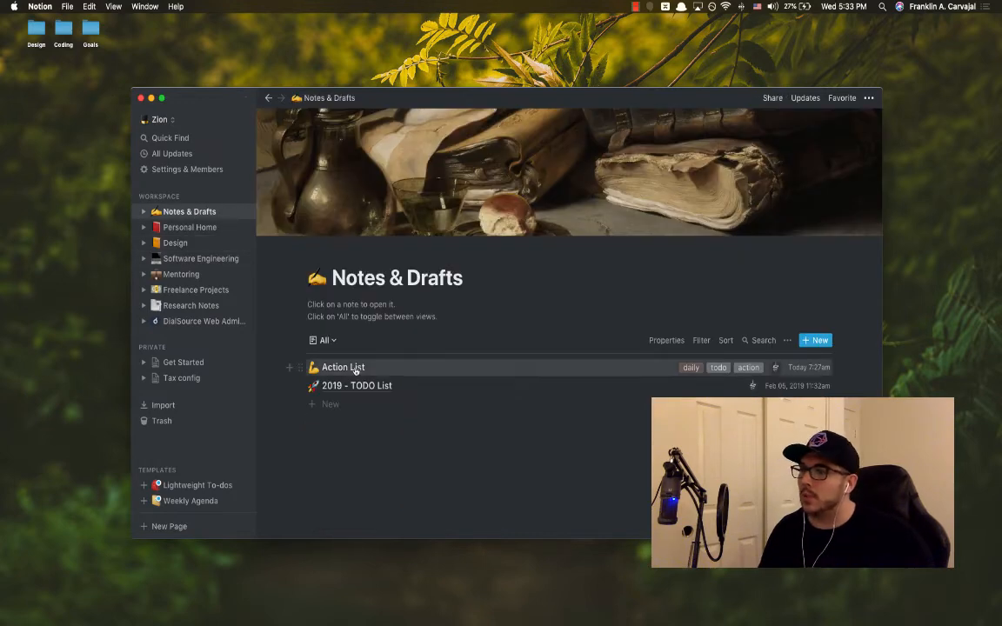
left_click(343, 367)
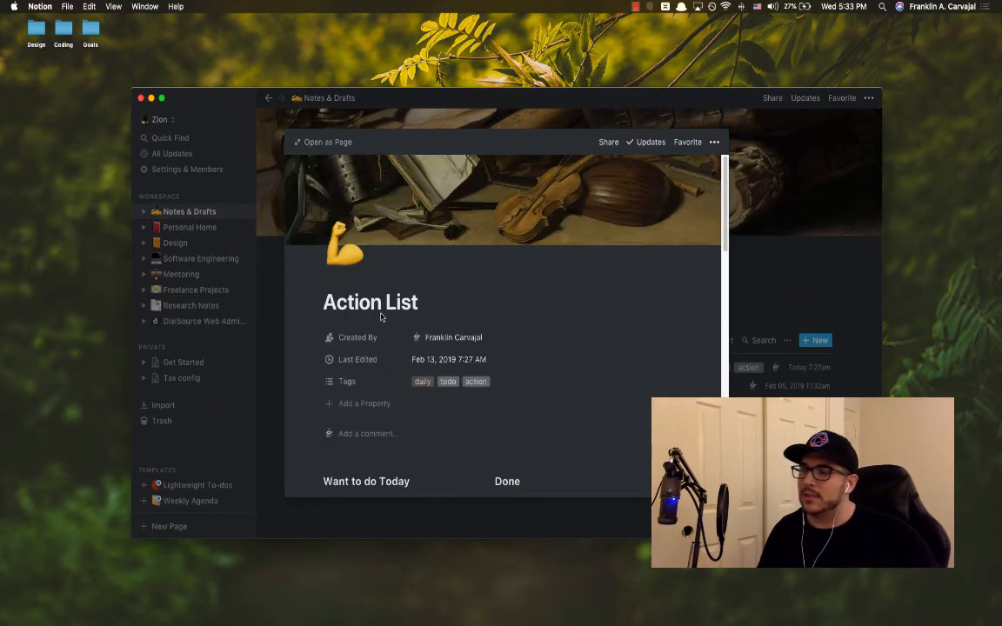
scroll("down", 3)
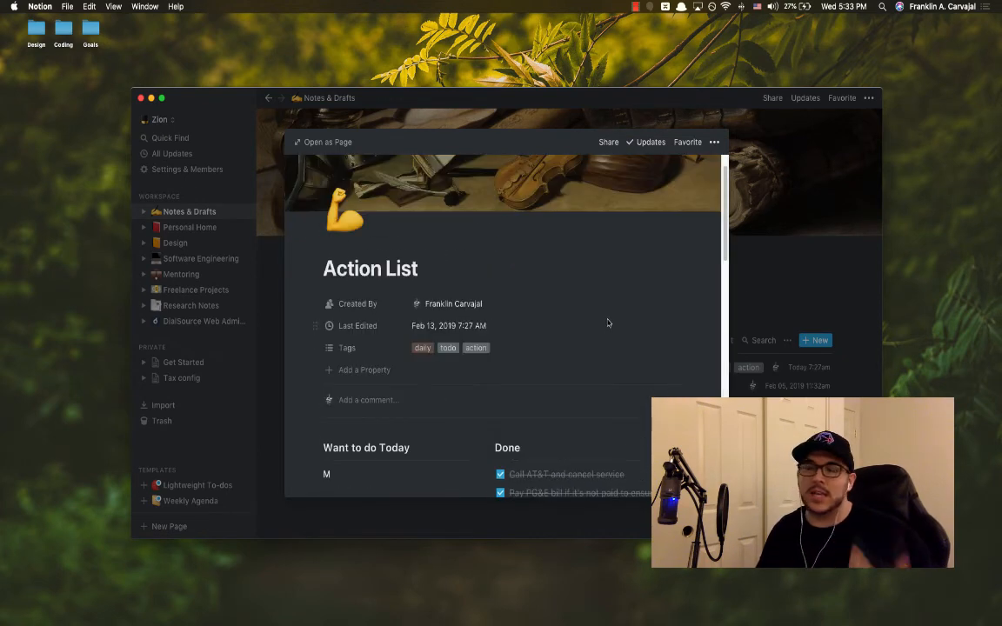
scroll("down", 3)
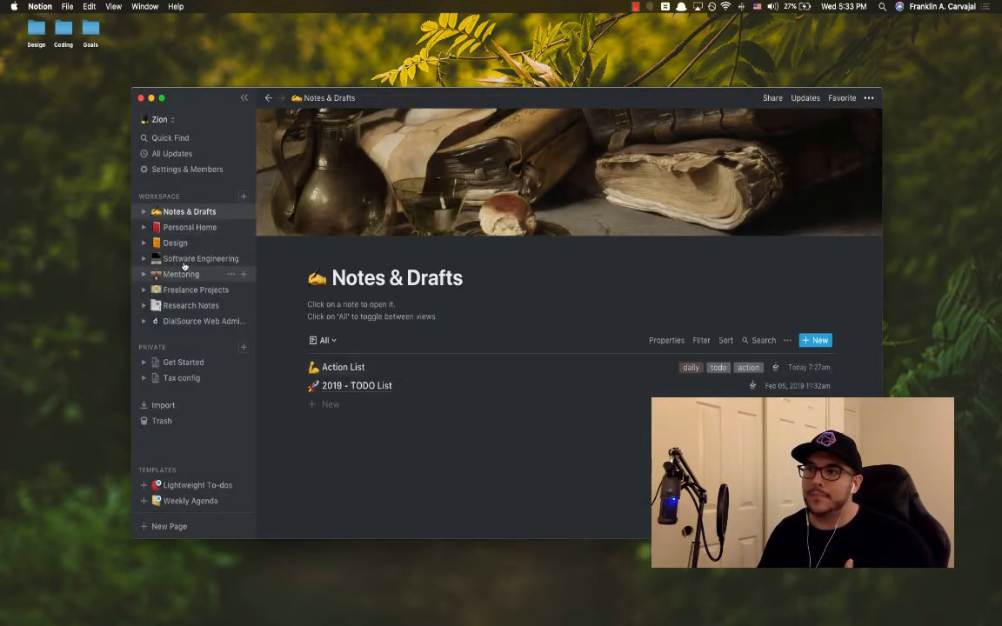
Step: Visit Mentoring, Freelance Projects and Research Notes, then return via Notes & Drafts to Software Engineering
left_click(181, 274)
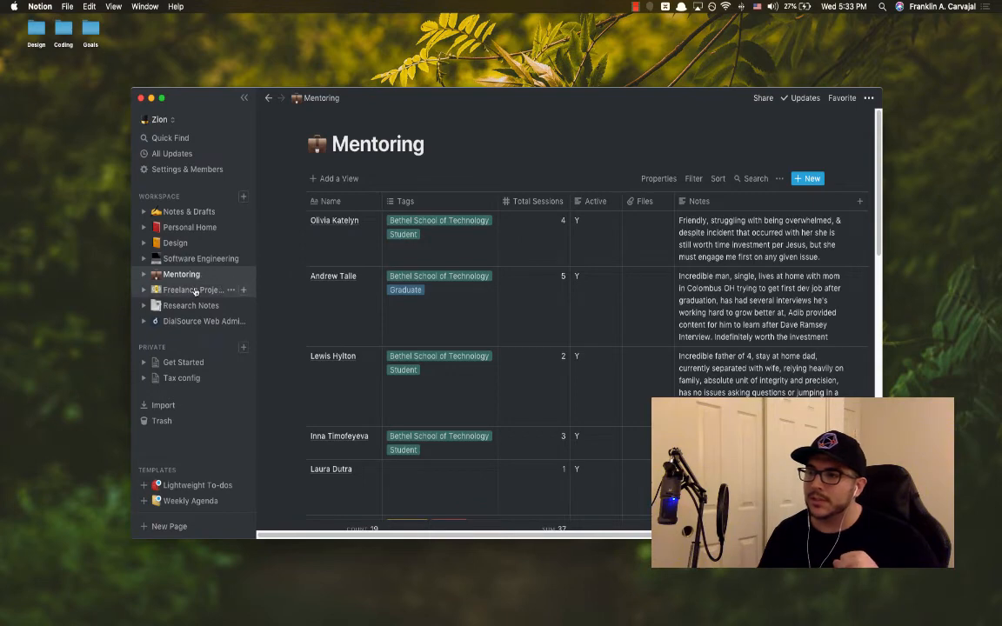
left_click(193, 290)
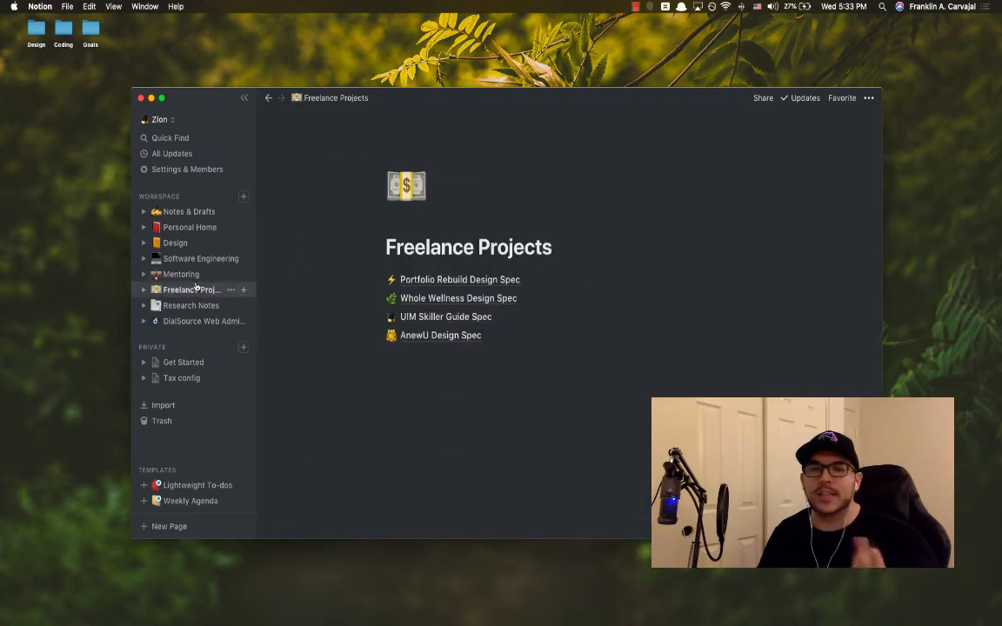
left_click(192, 306)
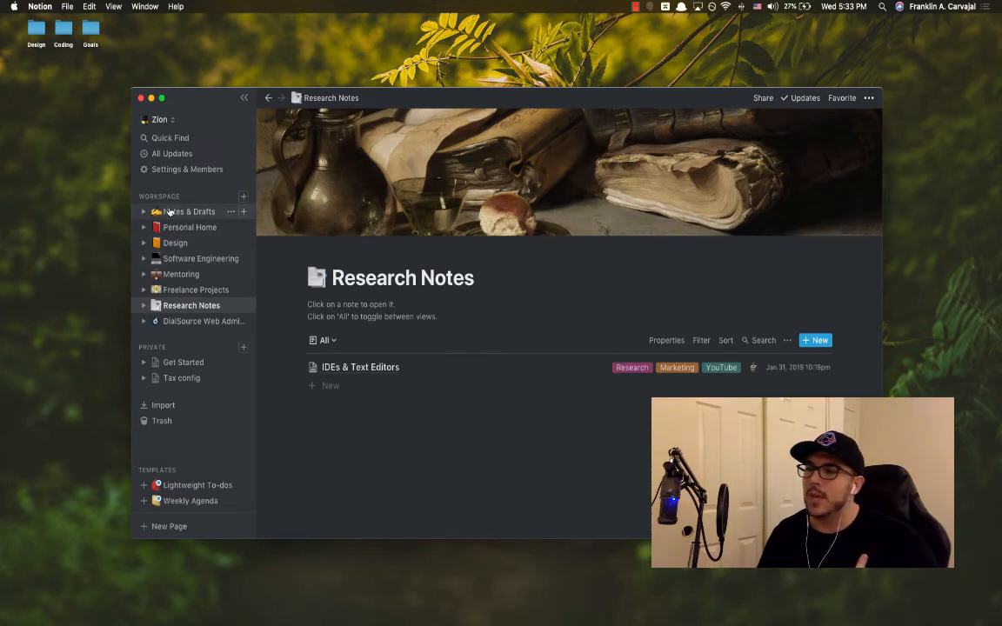
left_click(188, 212)
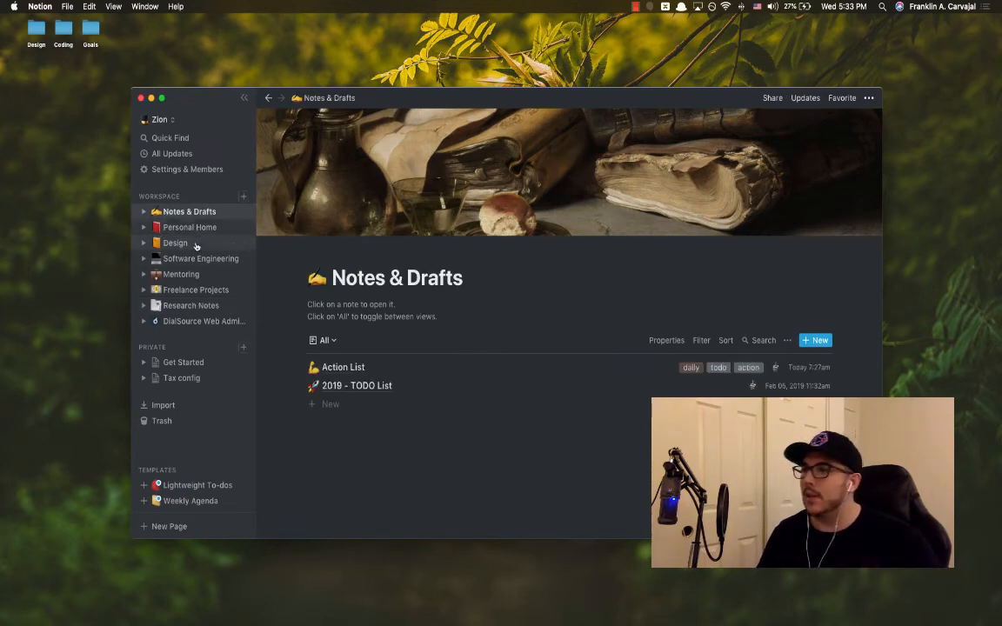
left_click(200, 259)
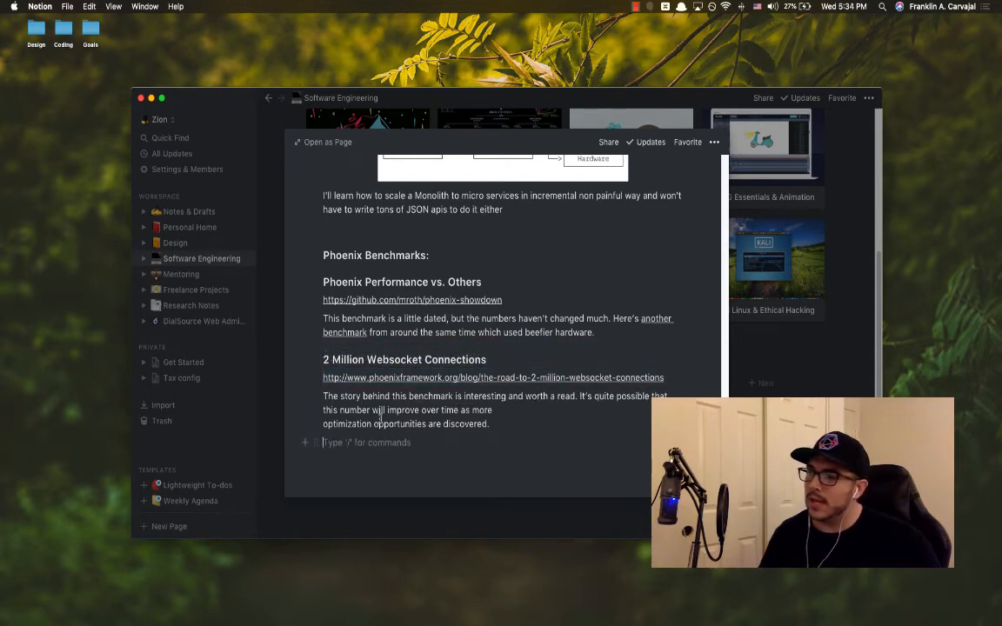
Step: Bring up the slash block menu in the Phoenix benchmarks note and browse basic, media and embed blocks
type("/")
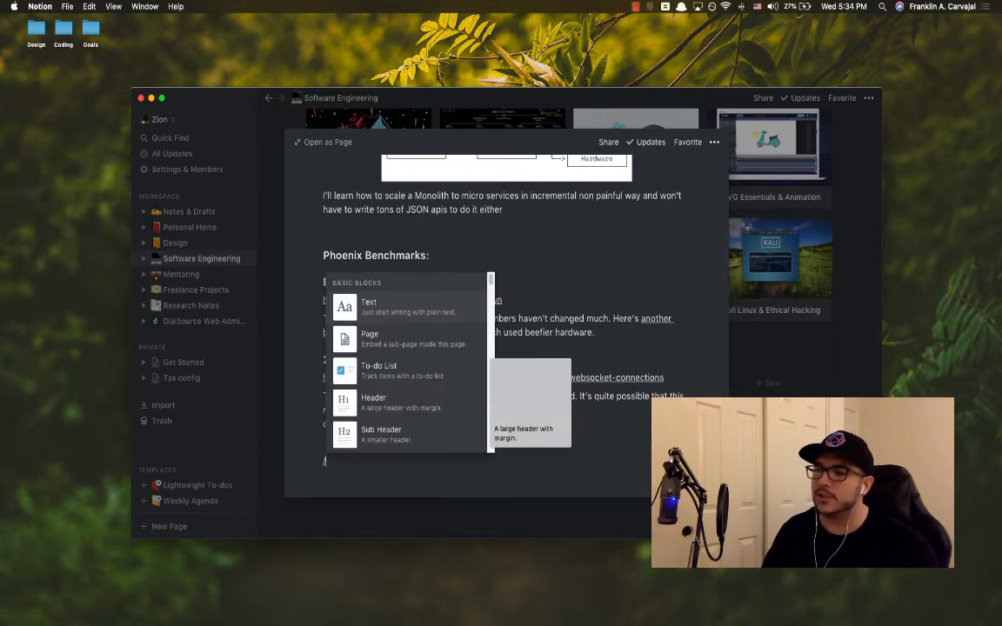
scroll("down", 3)
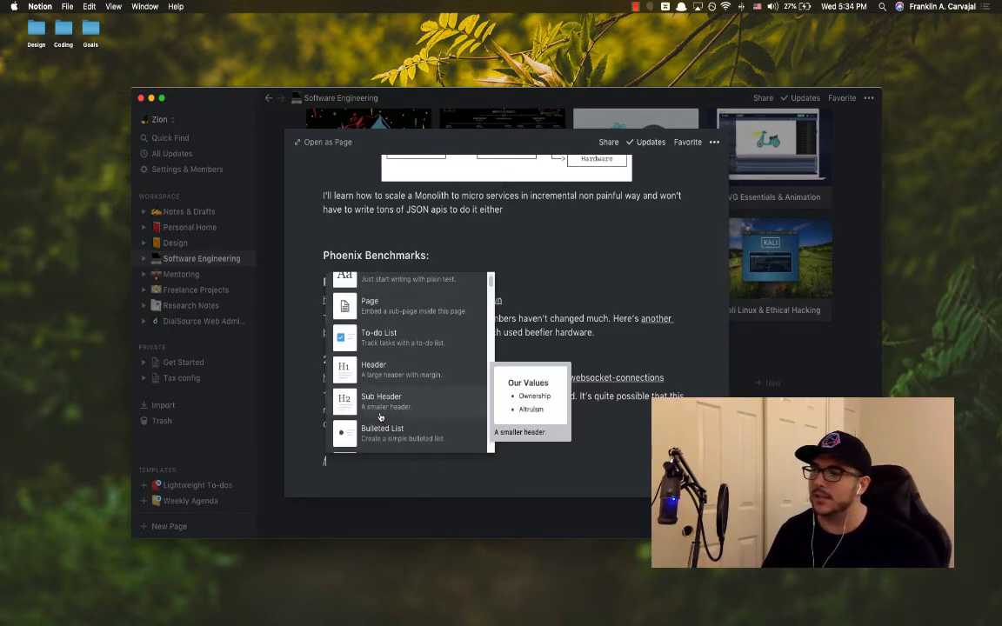
scroll("down", 3)
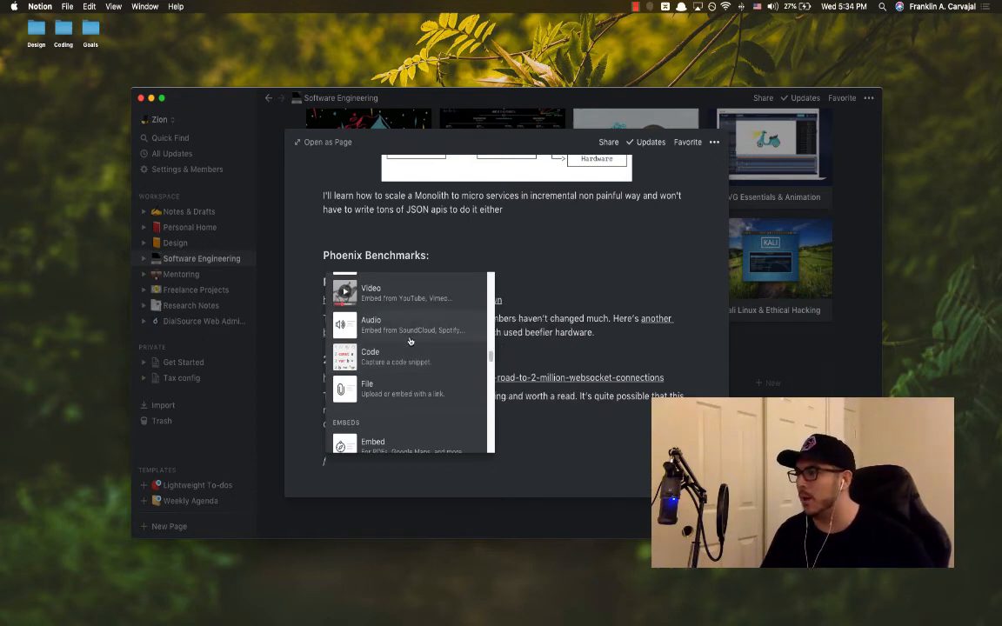
mouse_move(371, 325)
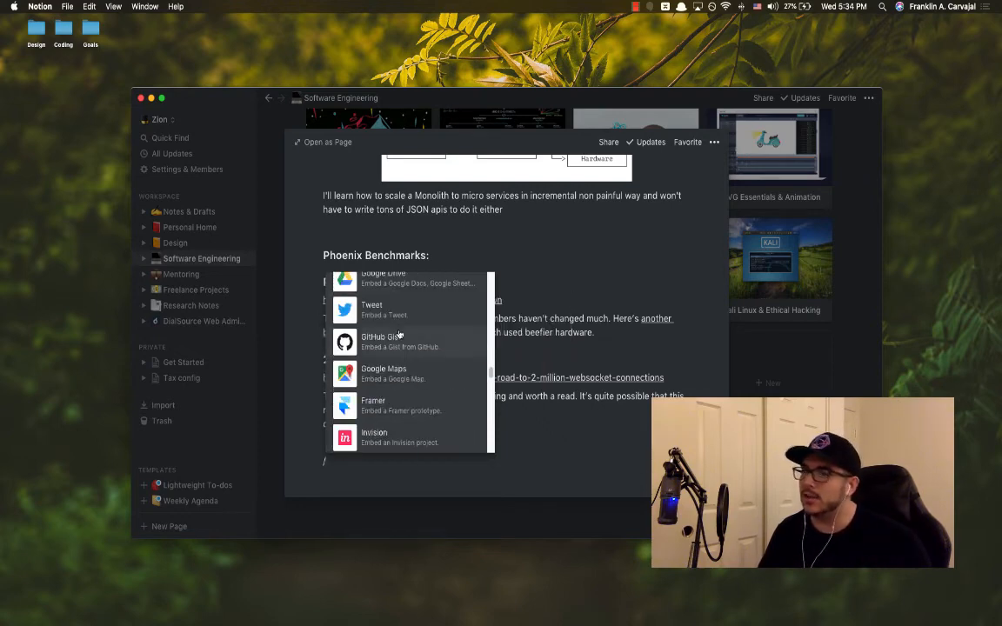
scroll("down", 3)
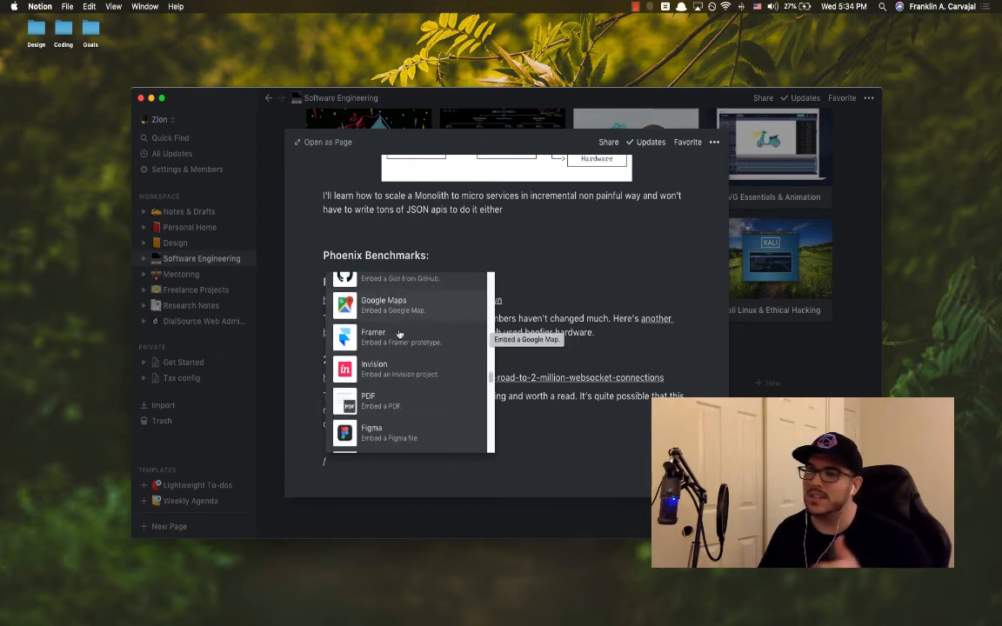
scroll("down", 3)
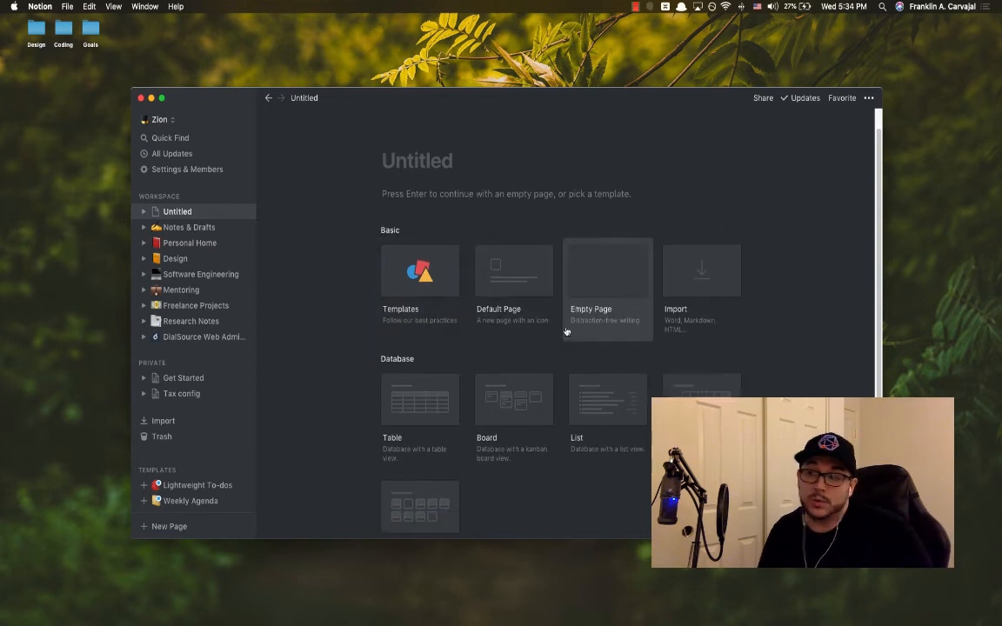
mouse_move(254, 218)
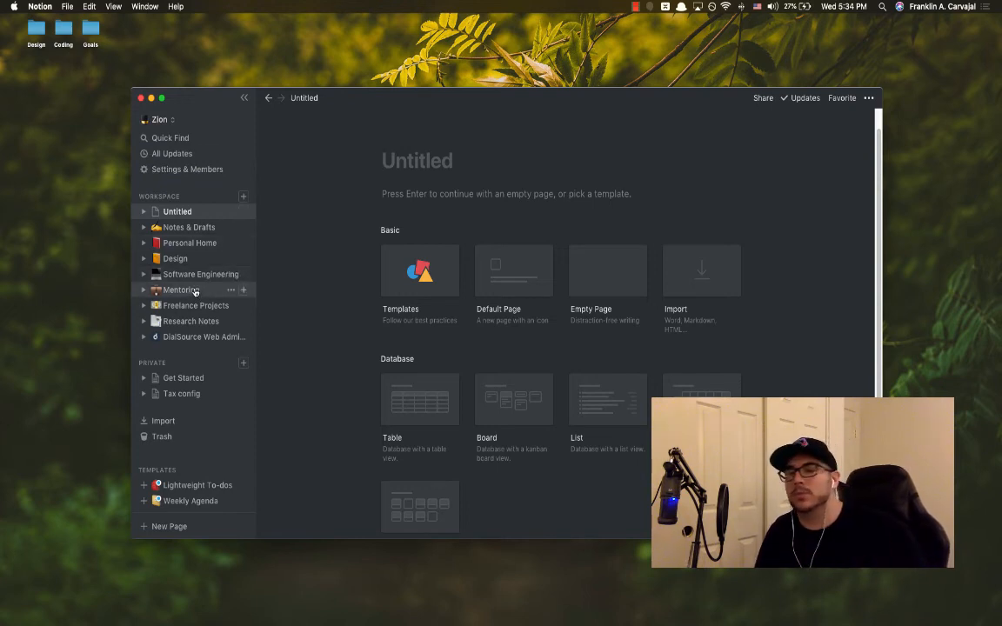
mouse_move(192, 274)
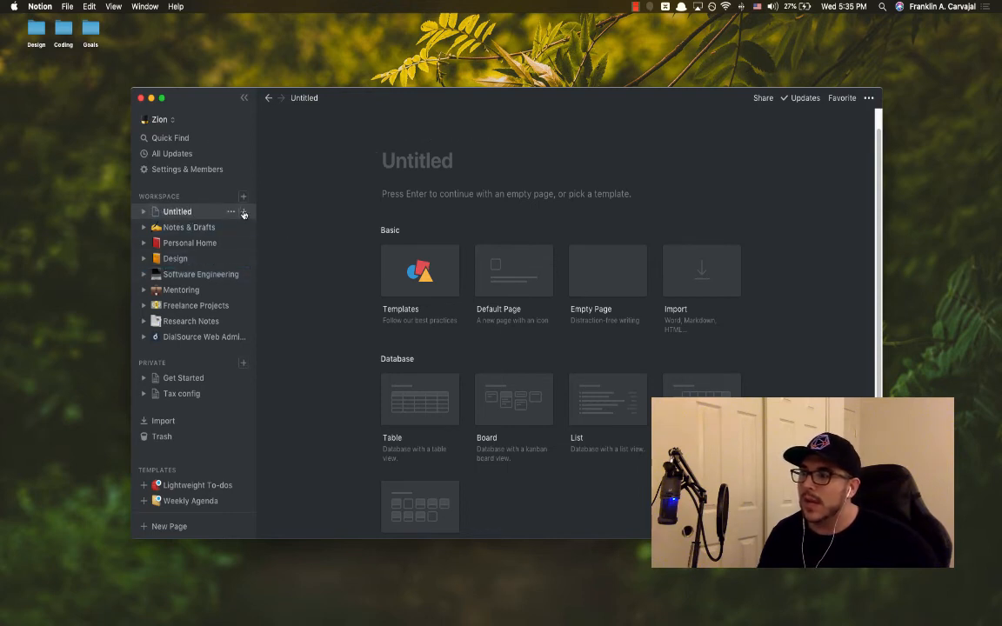
Step: Open the options menu for the new Untitled page in the sidebar
left_click(232, 211)
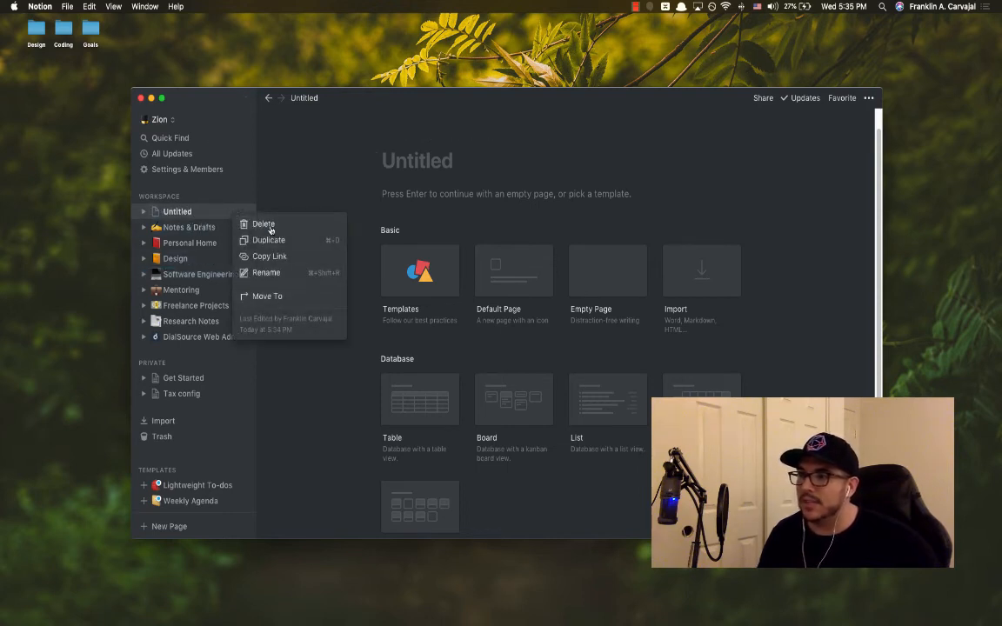